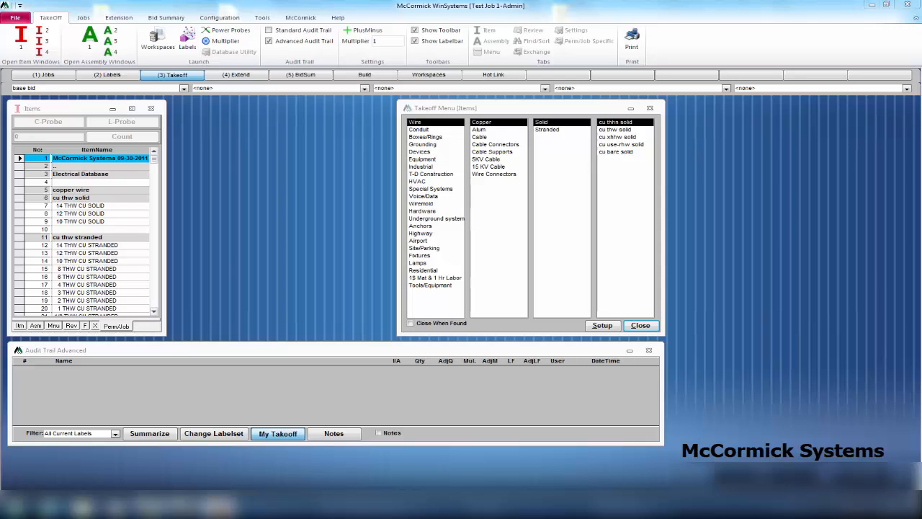
mouse_move(321, 330)
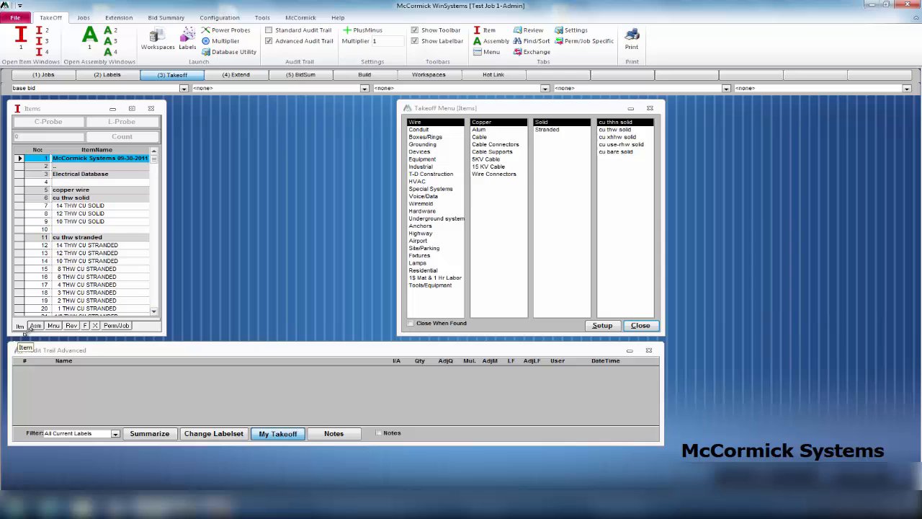
Show the permanent Assemblies database list via the Asm tab.
click(35, 326)
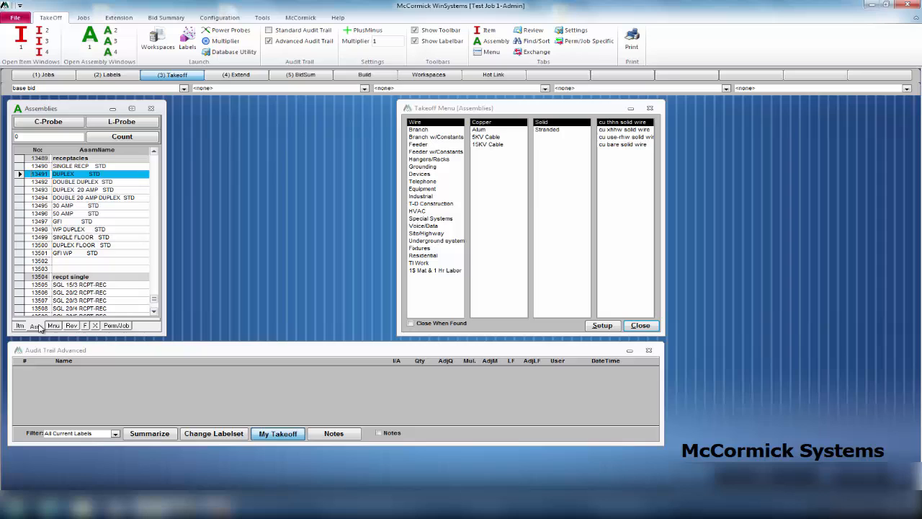
mouse_move(118, 326)
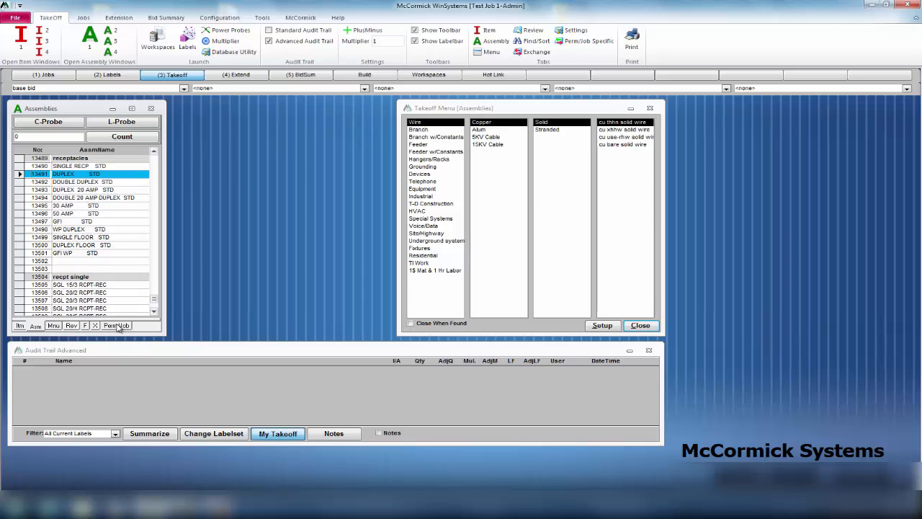
mouse_move(115, 325)
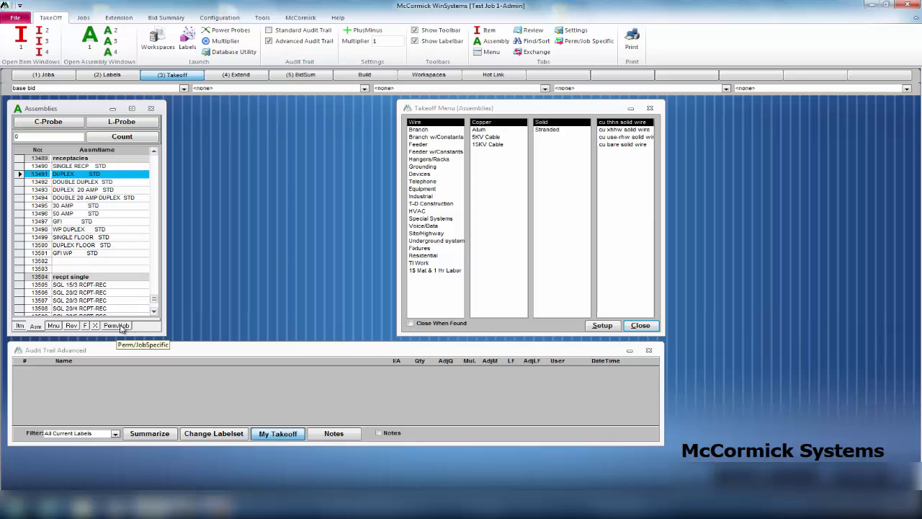
click(115, 325)
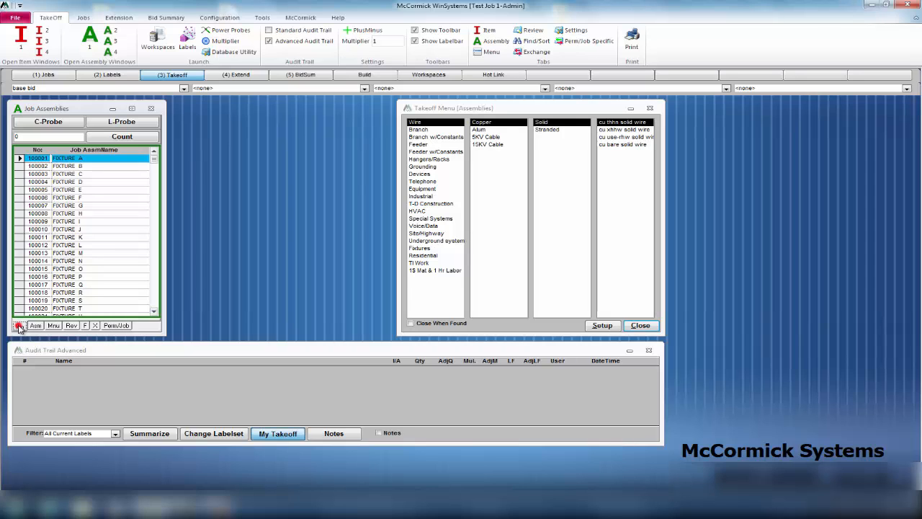
click(20, 325)
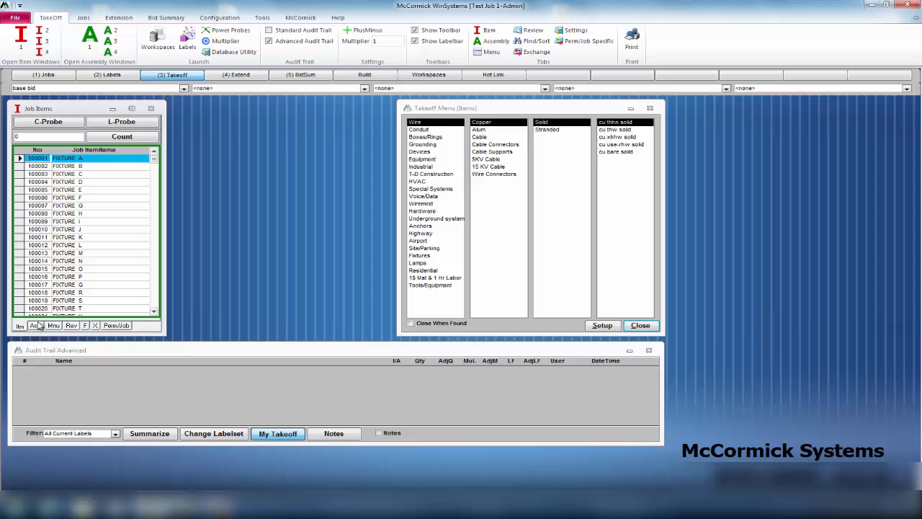
click(35, 325)
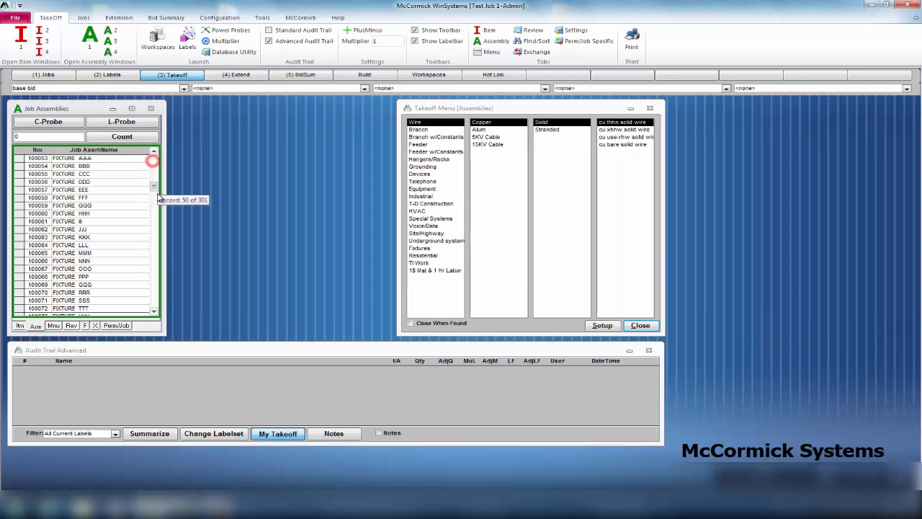
scroll(down, 3)
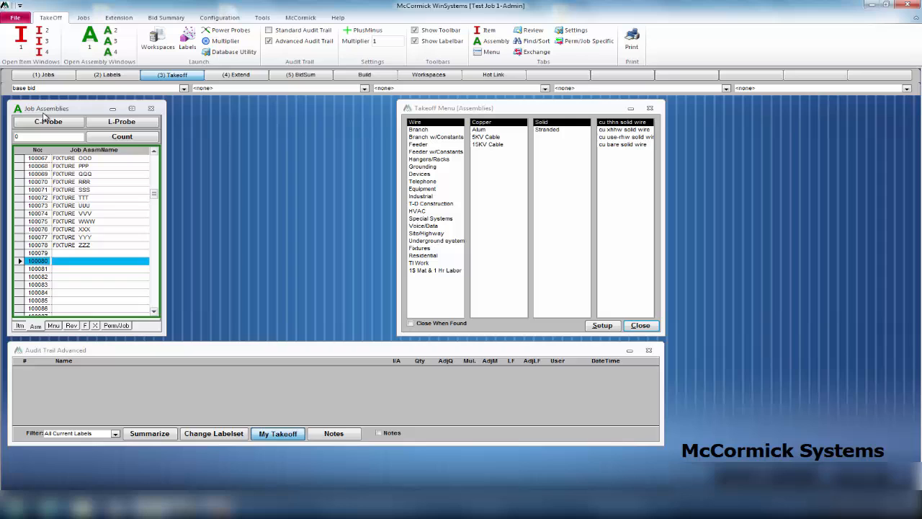
mouse_move(98, 335)
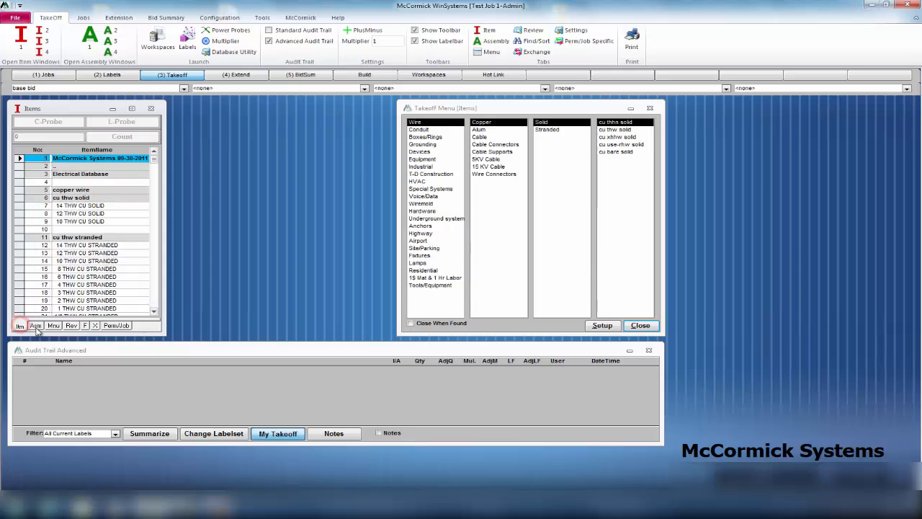
click(35, 326)
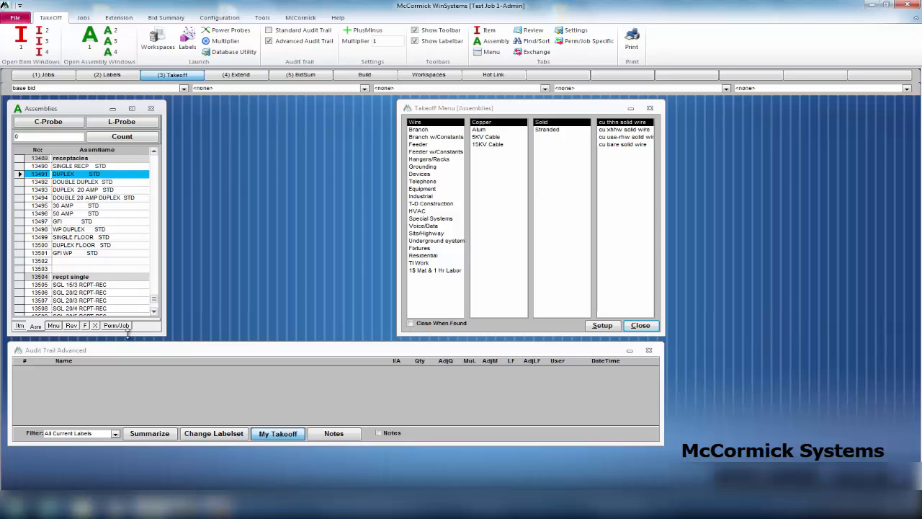
Switch to the job-specific Items list and scroll down to the first blank item line.
click(115, 326)
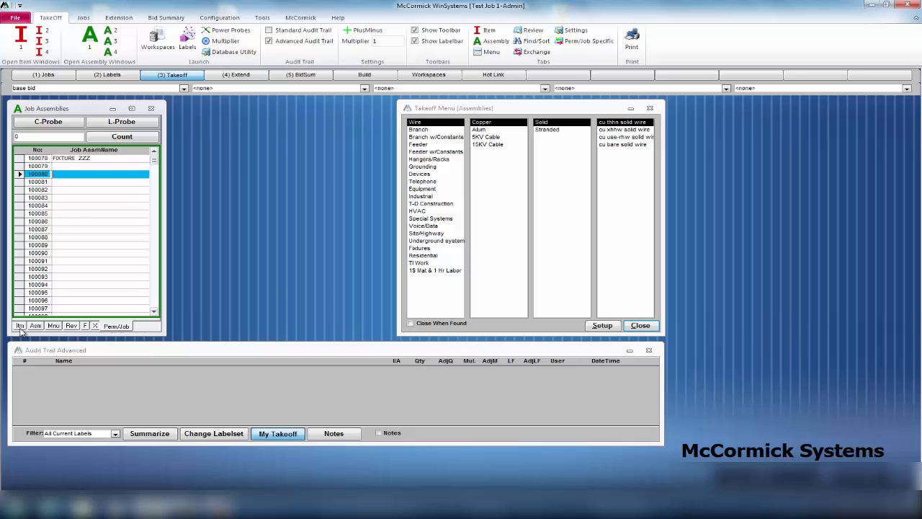
click(20, 326)
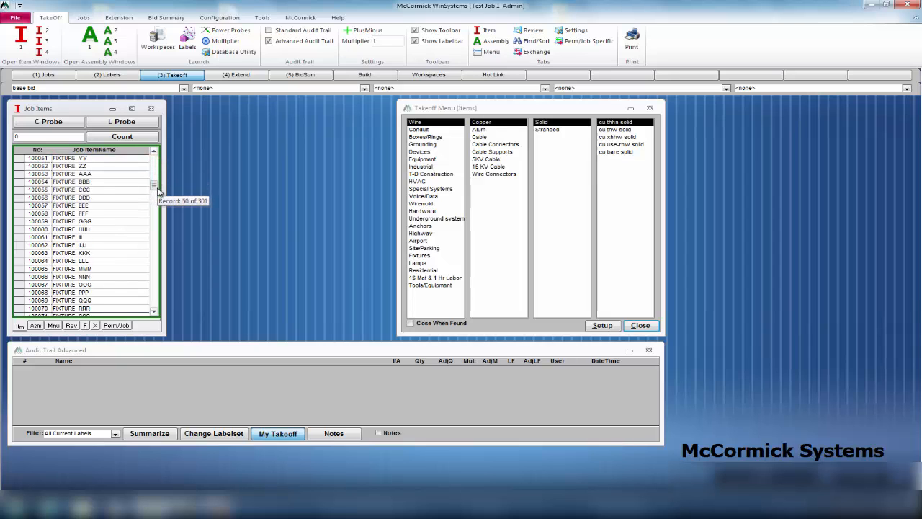
scroll(down, 3)
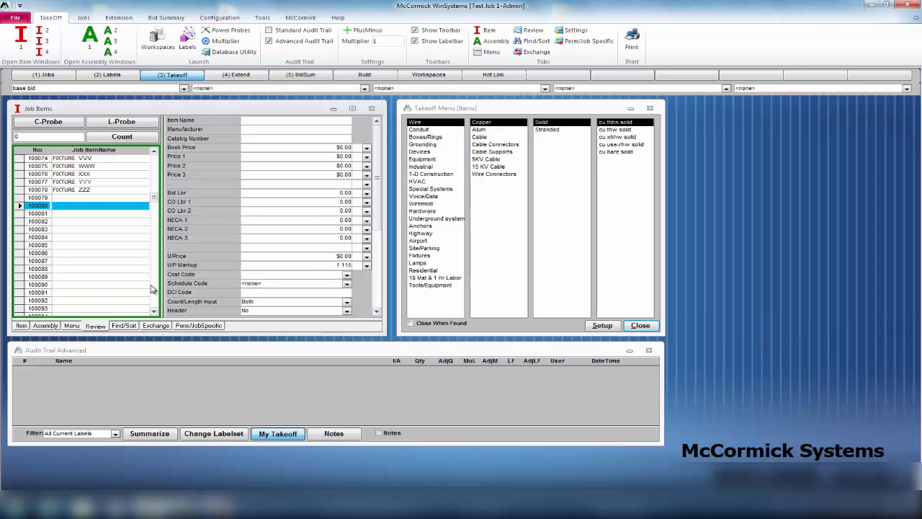
mouse_move(229, 216)
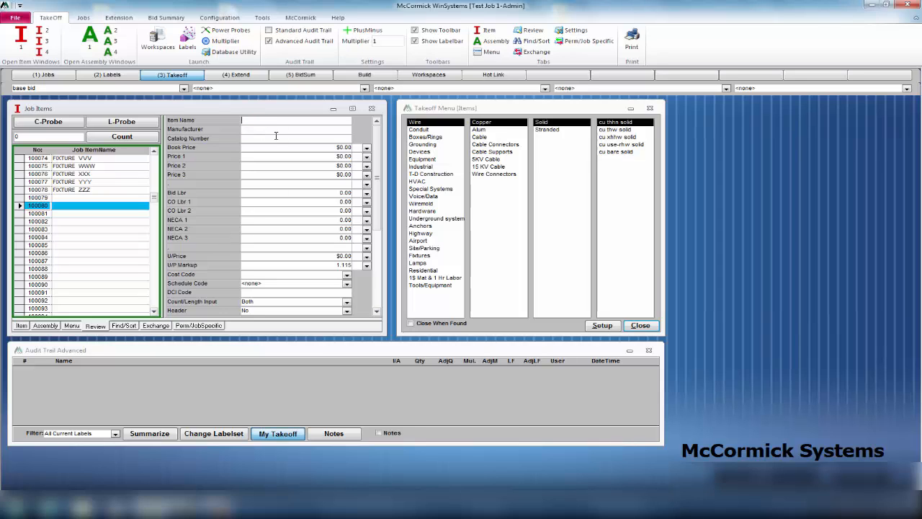
Name the blank job item Widget and begin entering its book price and price levels.
text(Widg)
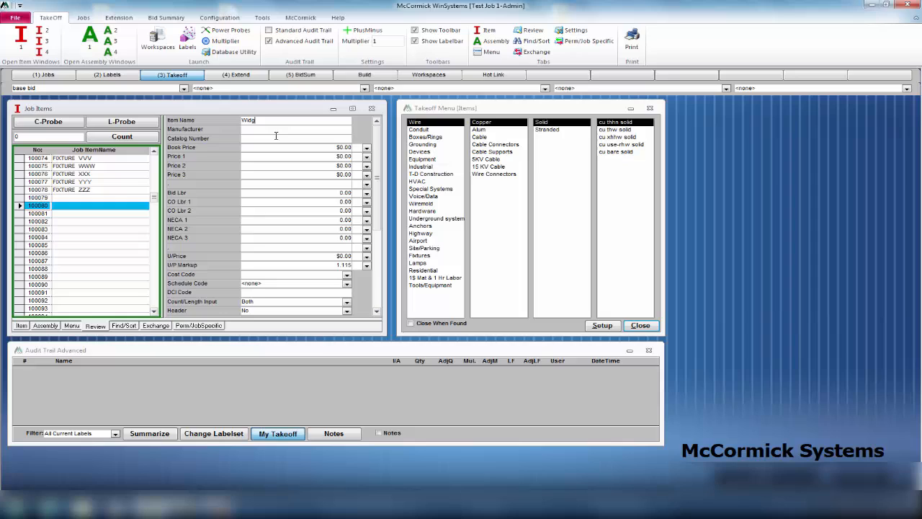
text(et)
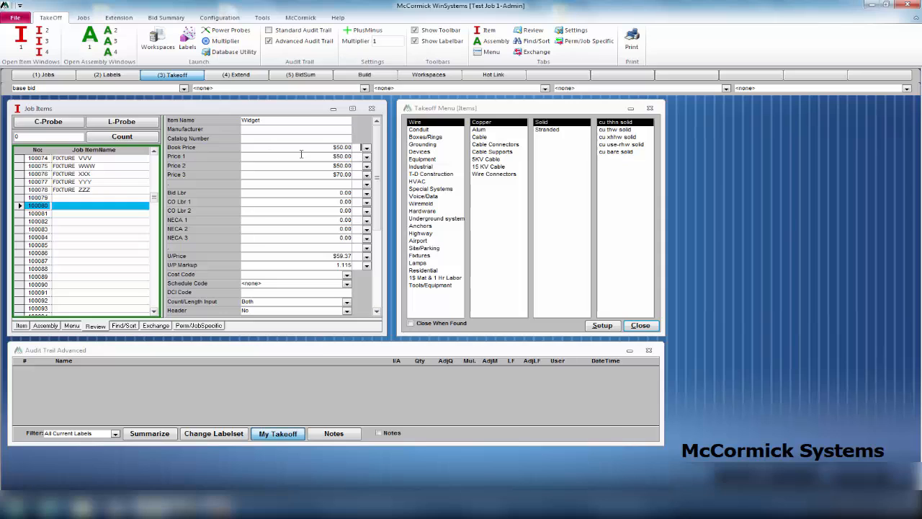
click(365, 147)
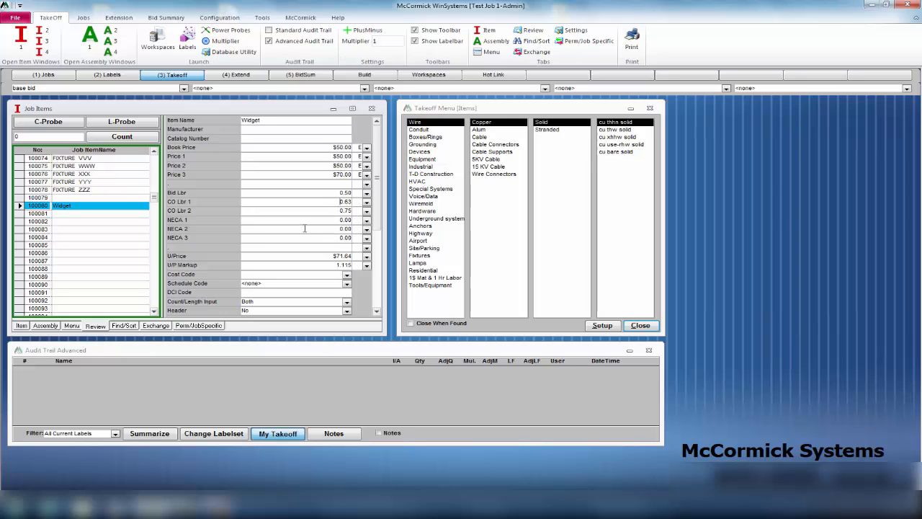
mouse_move(322, 234)
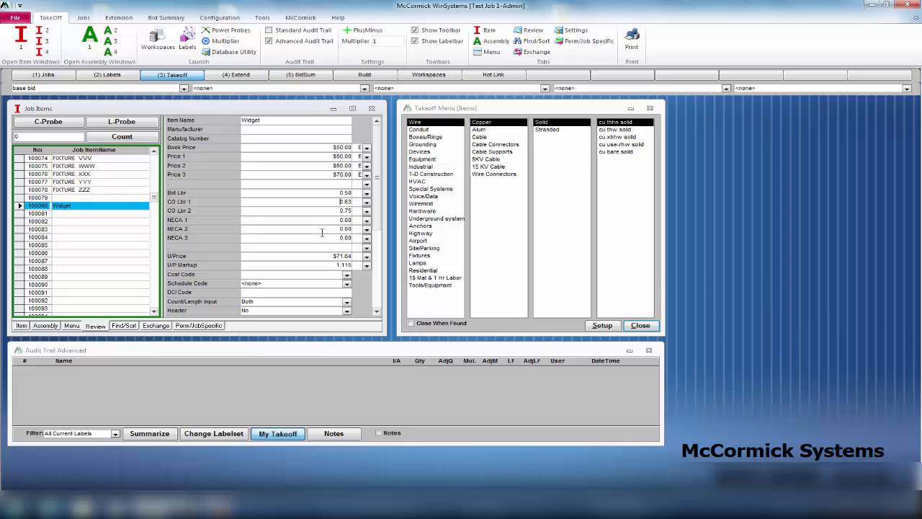
mouse_move(245, 195)
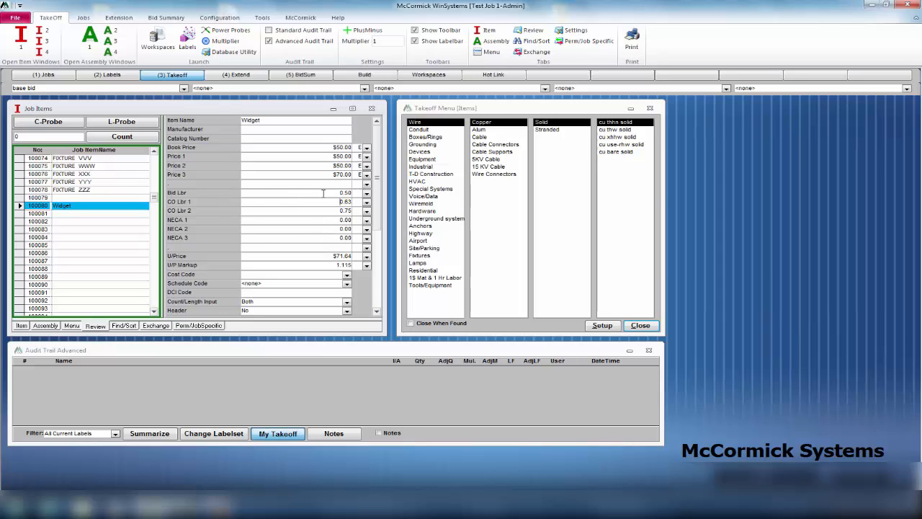
click(366, 193)
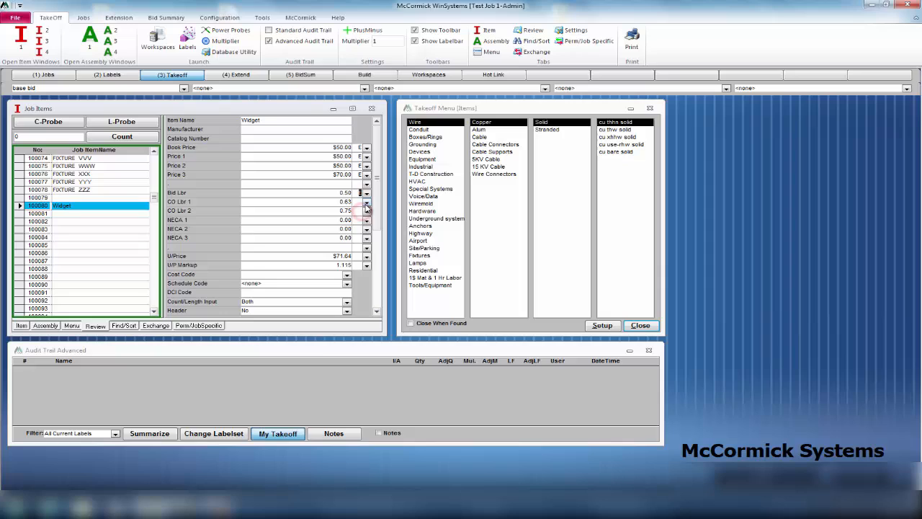
click(366, 210)
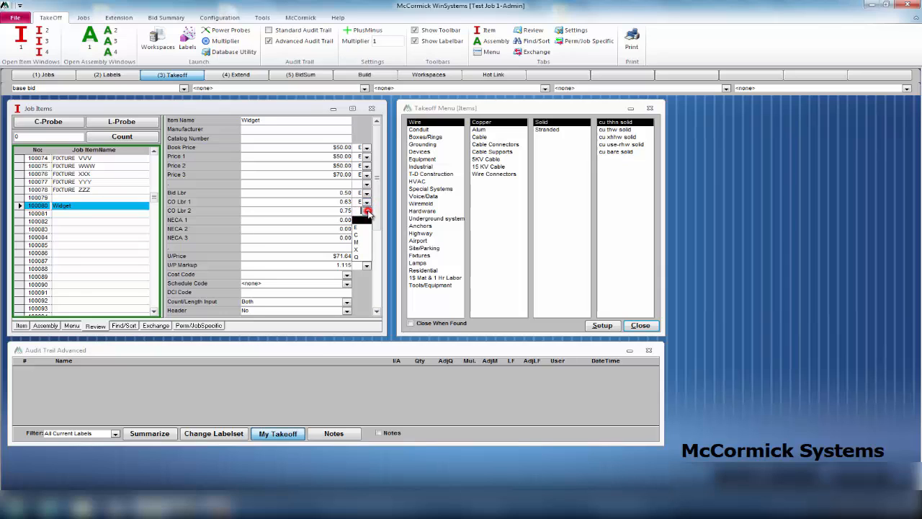
click(365, 210)
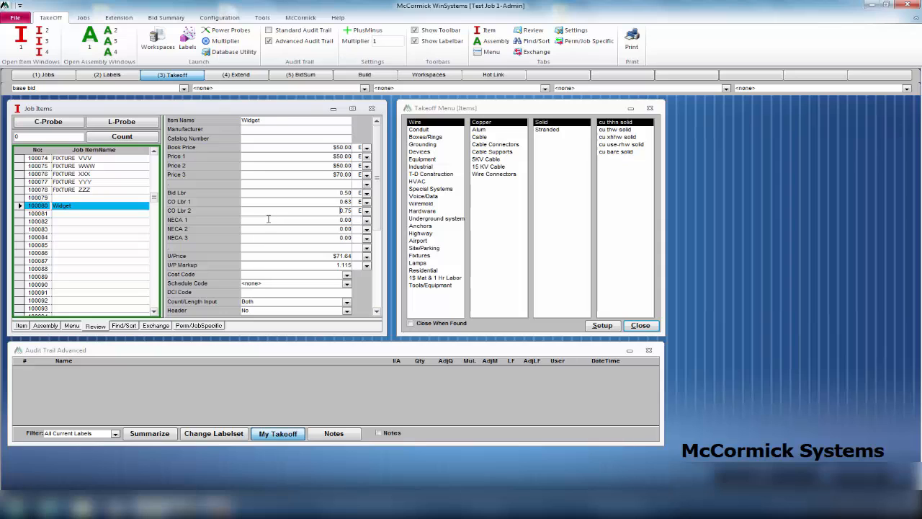
click(93, 213)
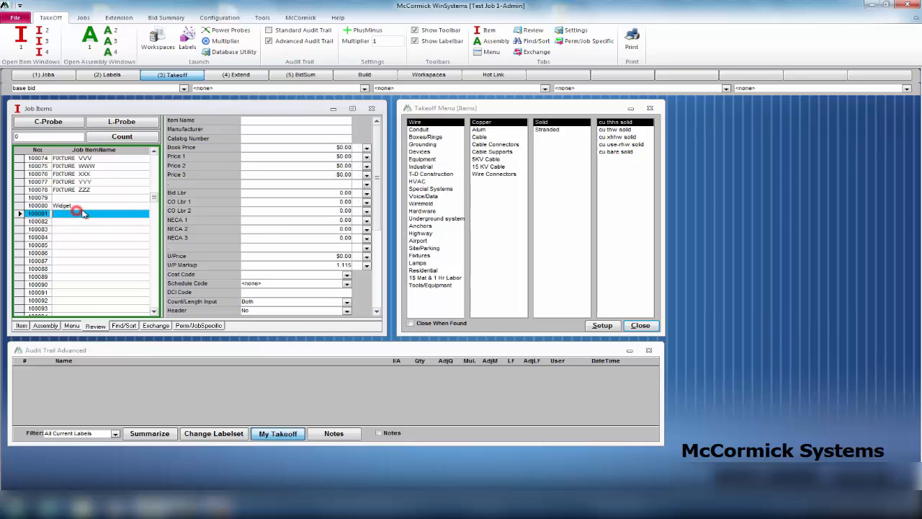
click(61, 205)
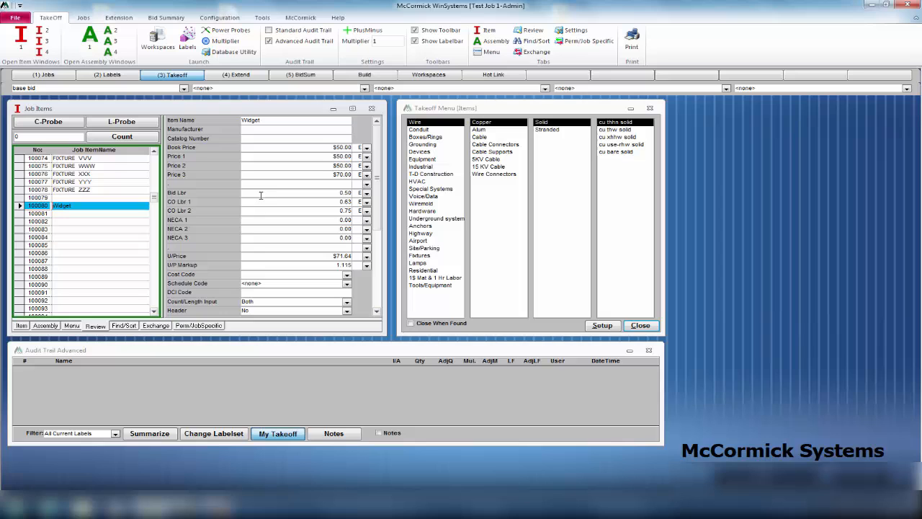
scroll(down, 3)
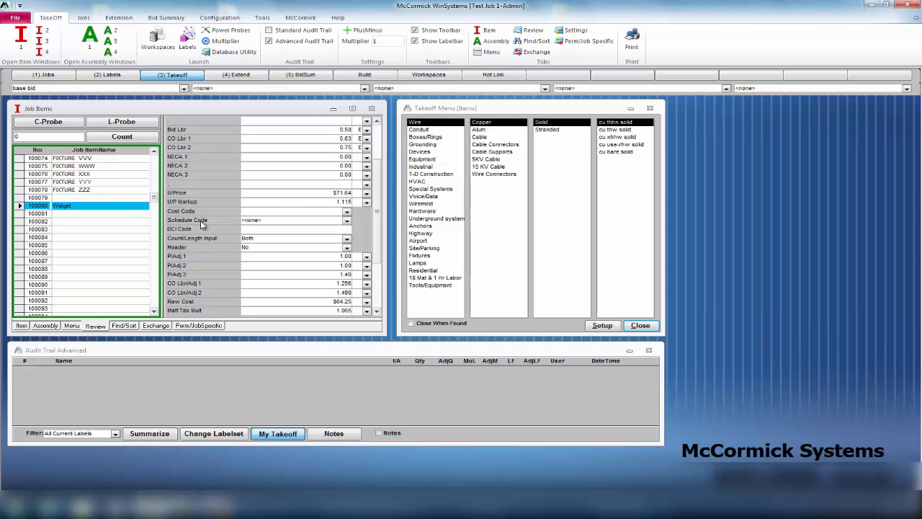
click(347, 210)
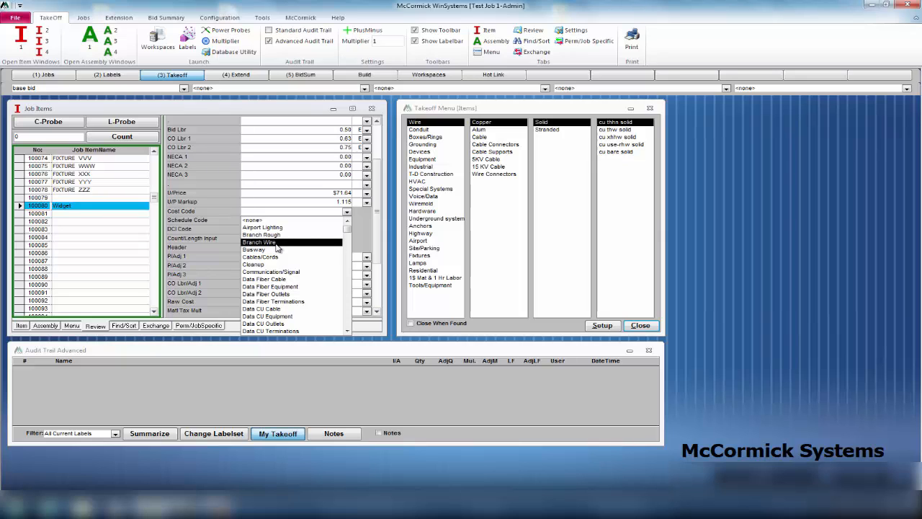
click(261, 235)
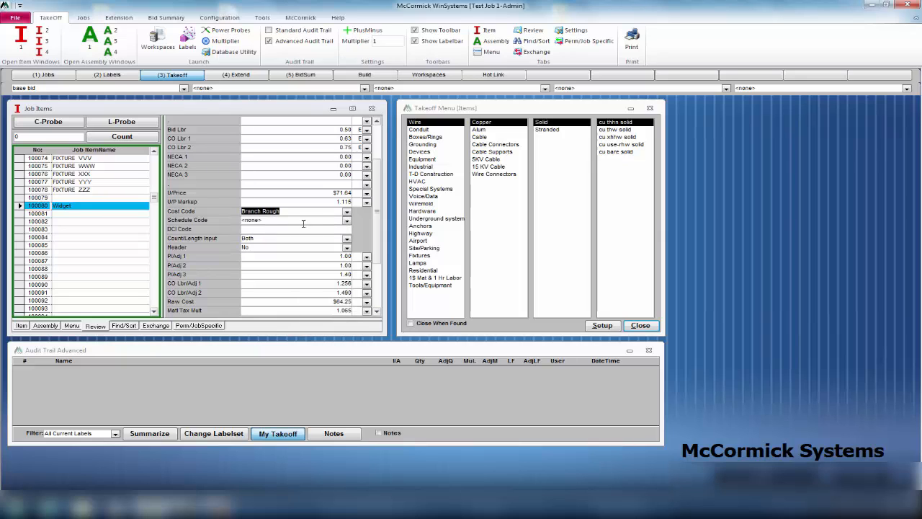
click(345, 210)
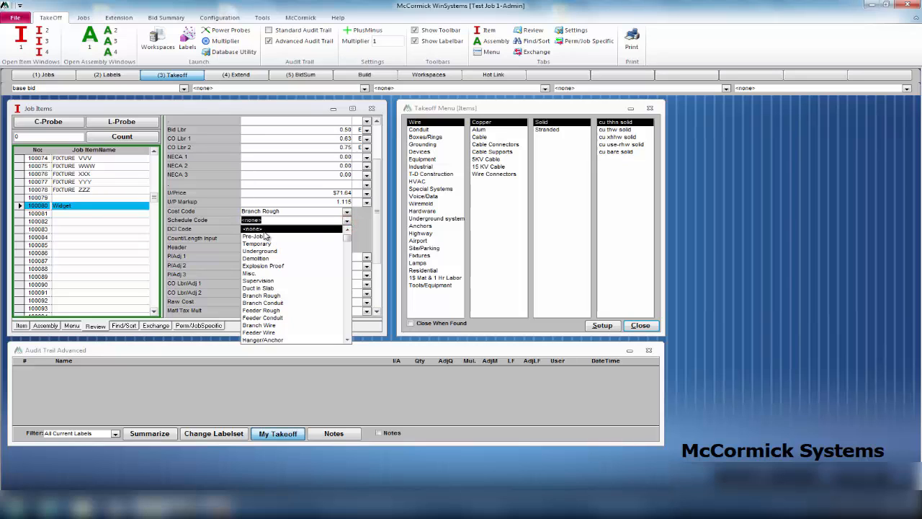
click(261, 293)
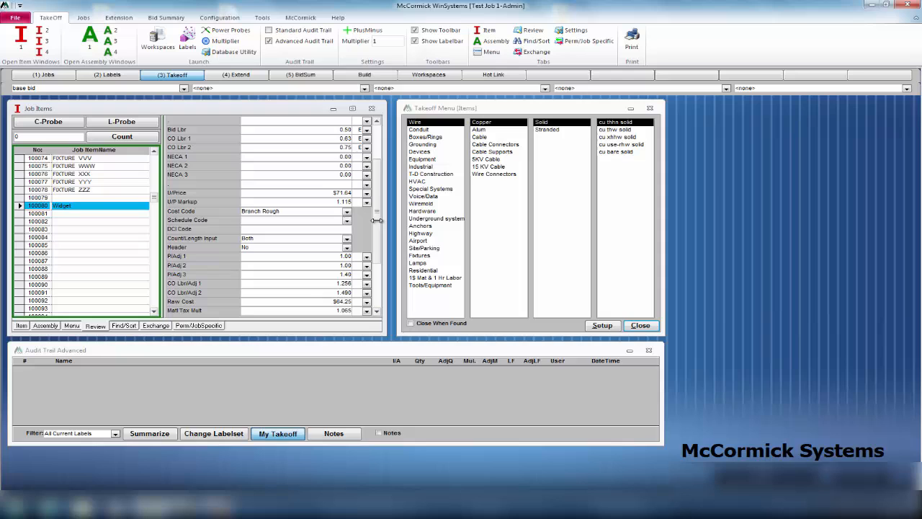
scroll(down, 3)
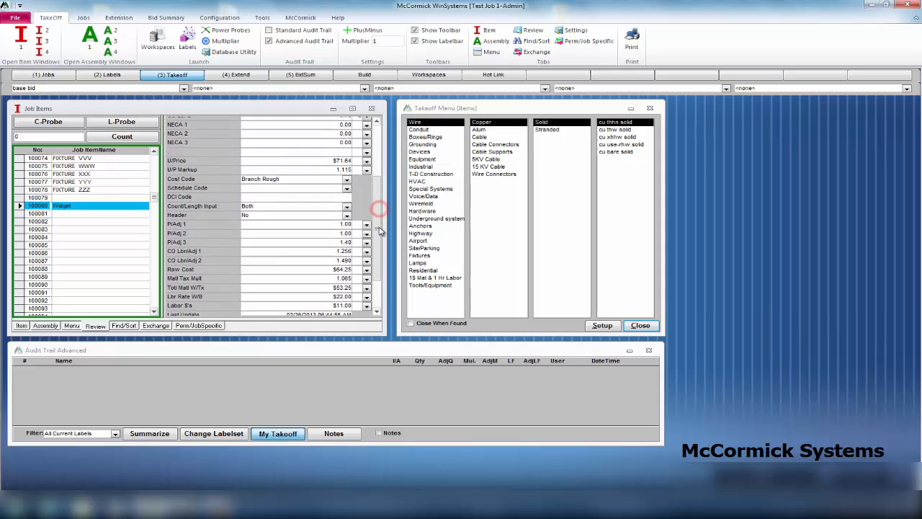
scroll(down, 3)
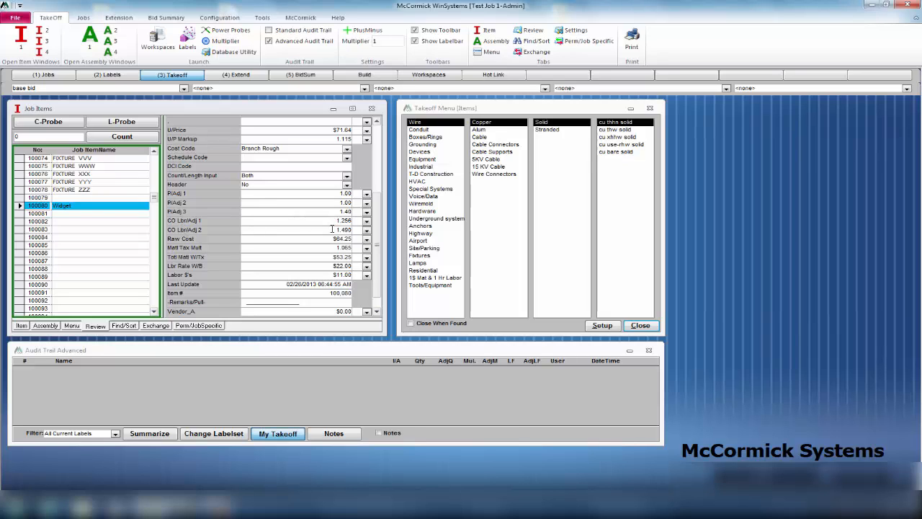
mouse_move(382, 228)
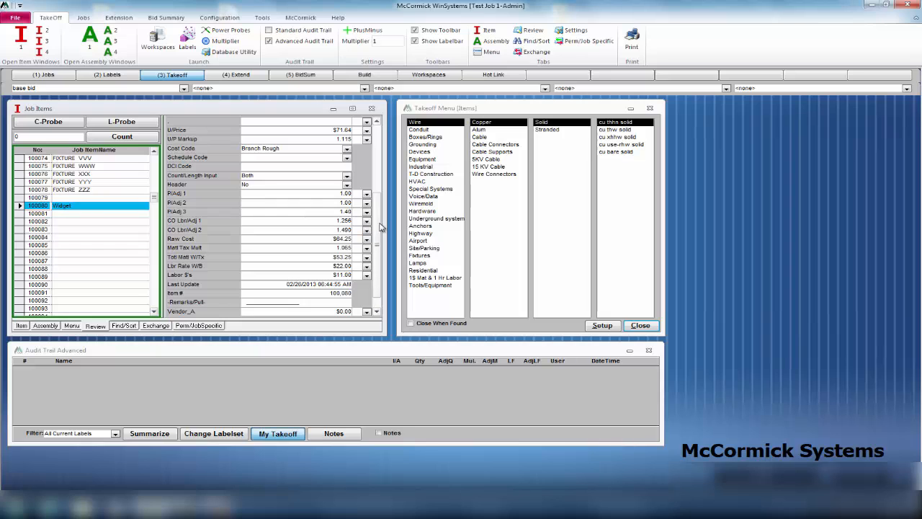
scroll(up, 3)
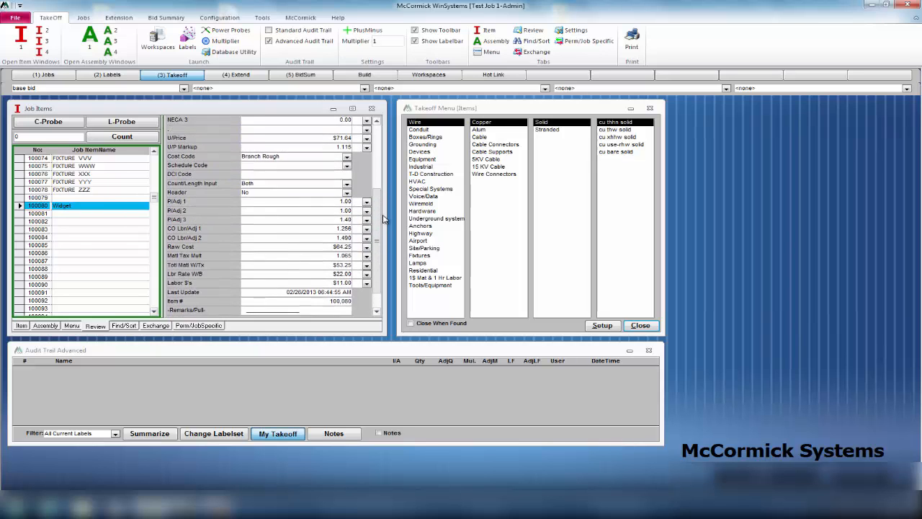
scroll(up, 3)
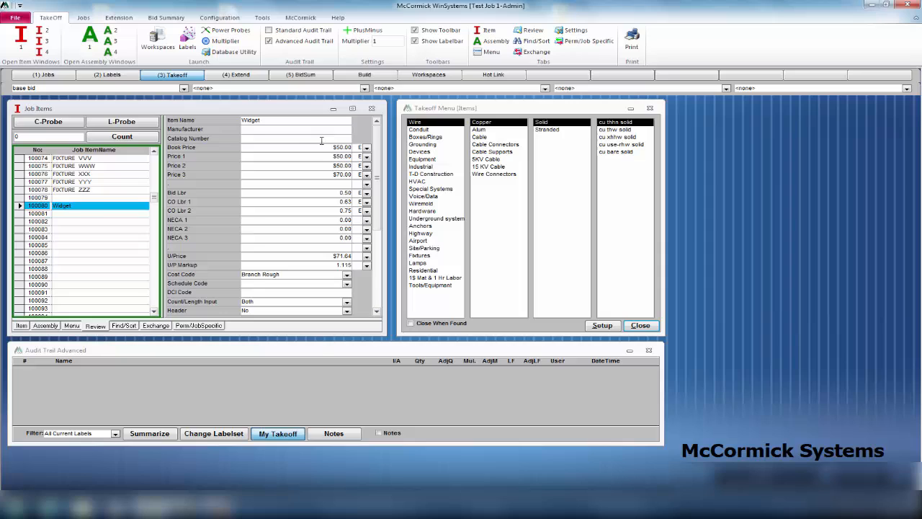
mouse_move(202, 242)
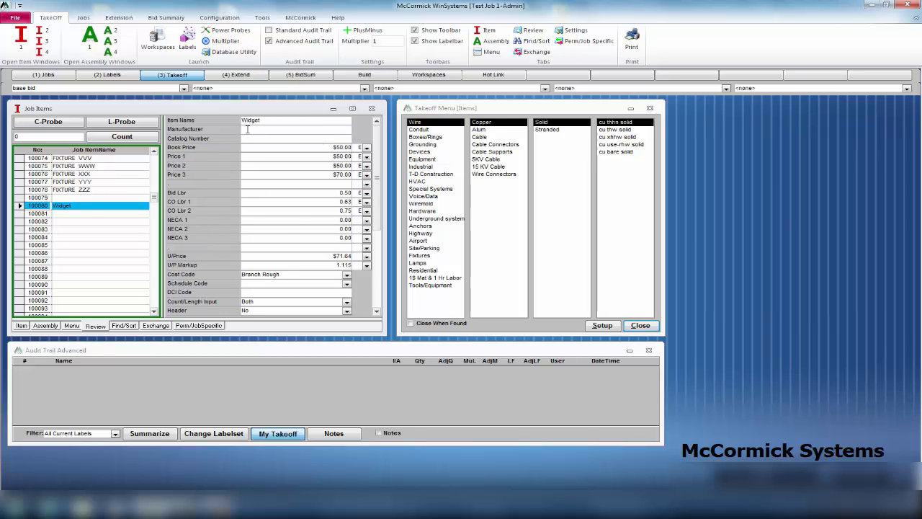
mouse_move(230, 223)
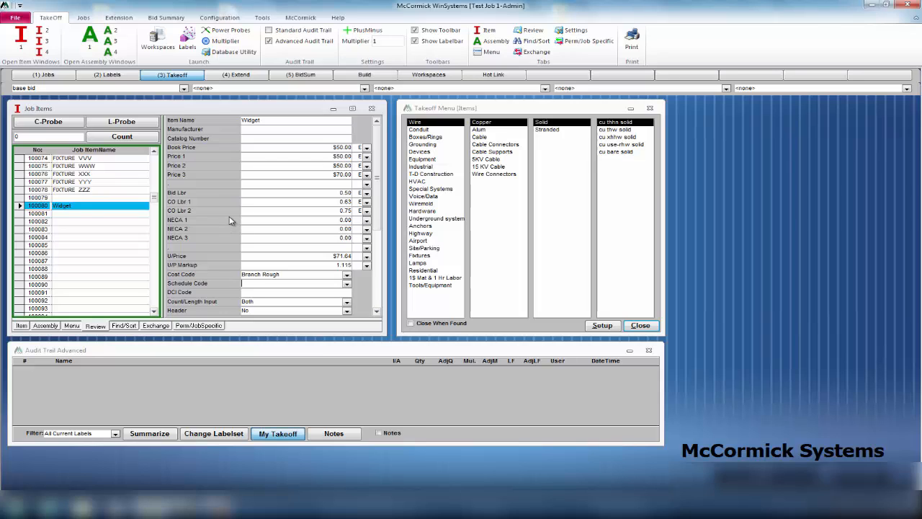
Set Widget's Count/Length Input to Both and collapse its details to the plain Job Items list.
click(113, 209)
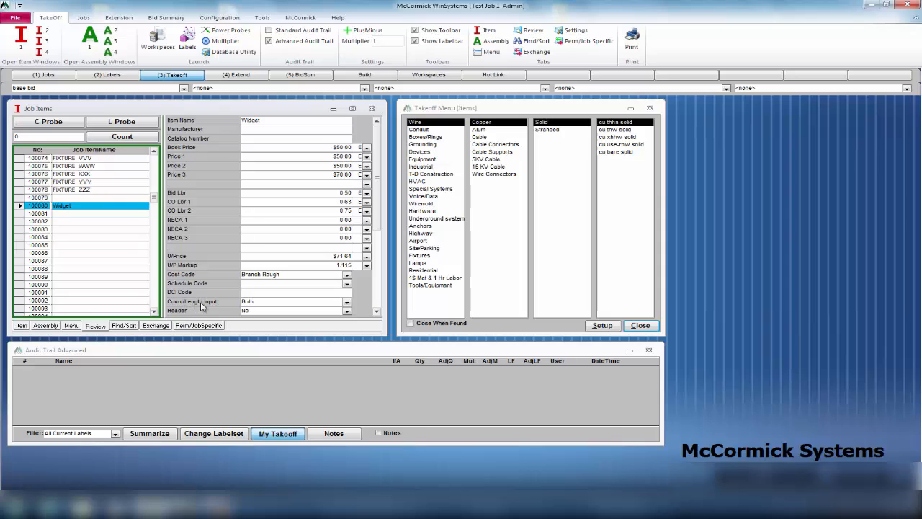
click(345, 301)
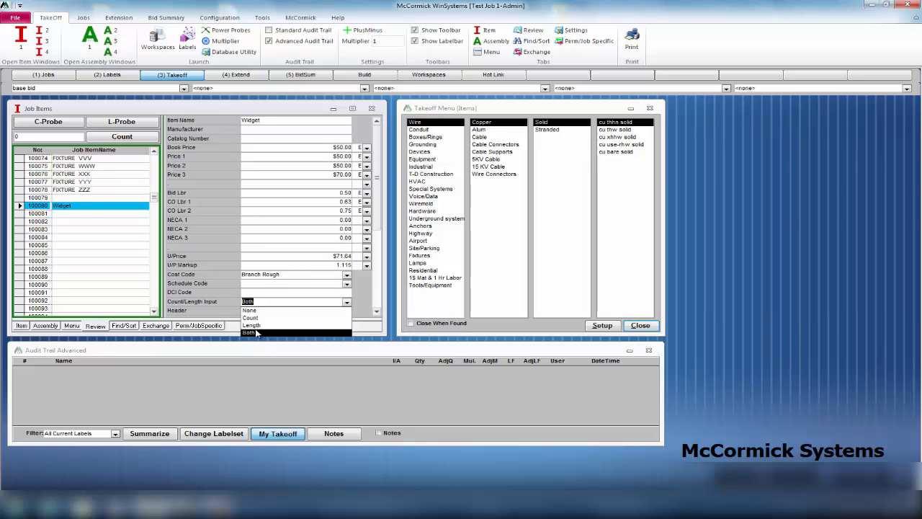
mouse_move(251, 326)
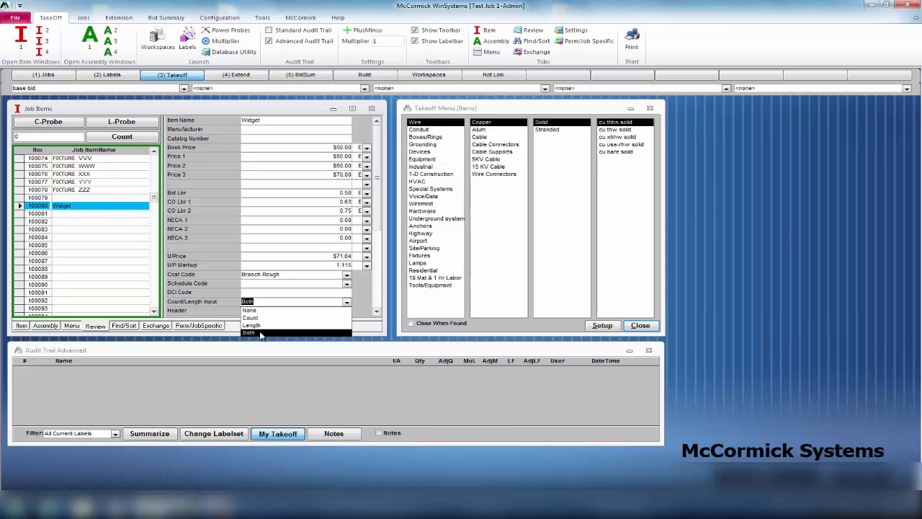
mouse_move(250, 310)
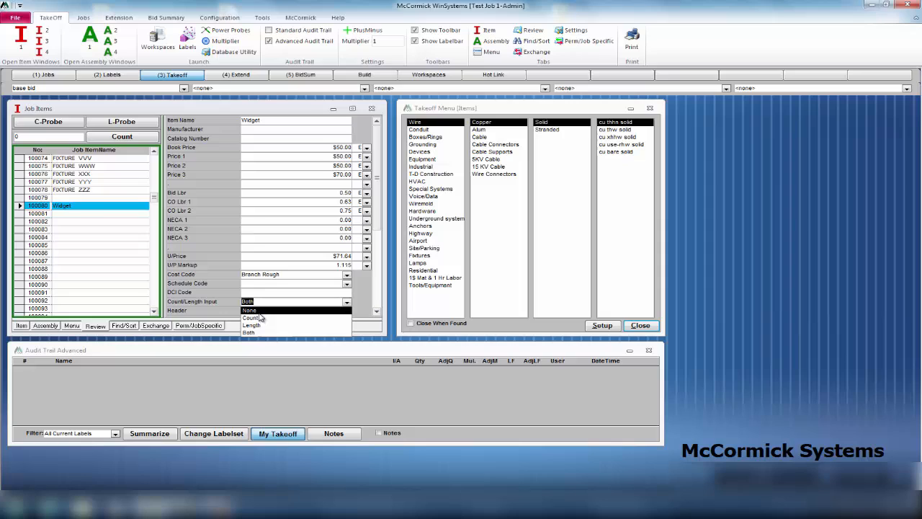
click(249, 310)
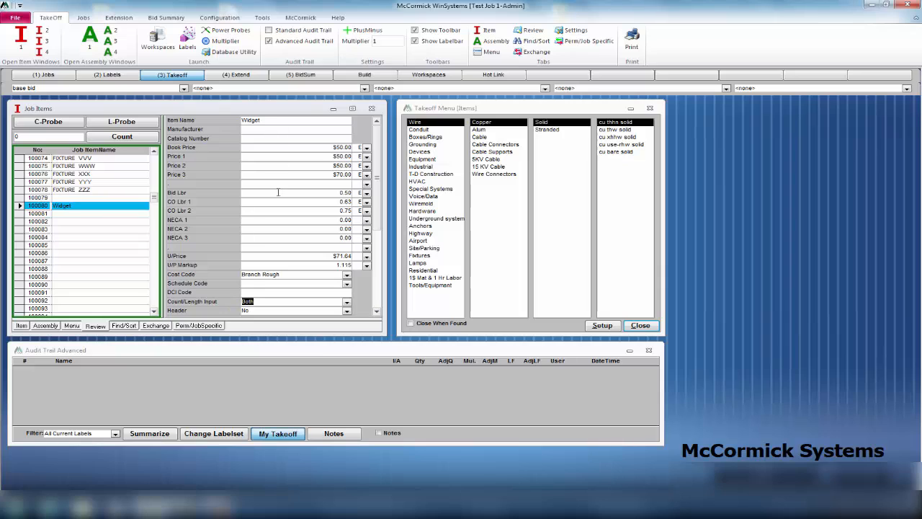
mouse_move(323, 182)
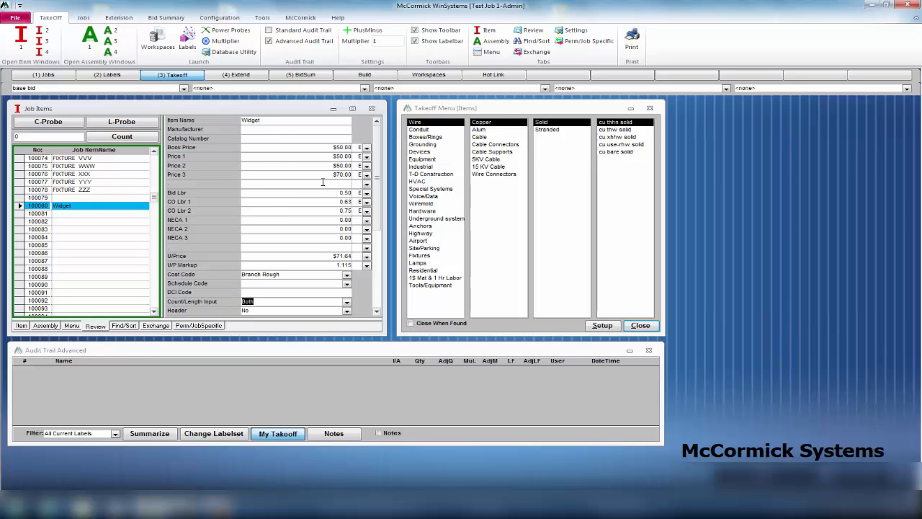
click(86, 245)
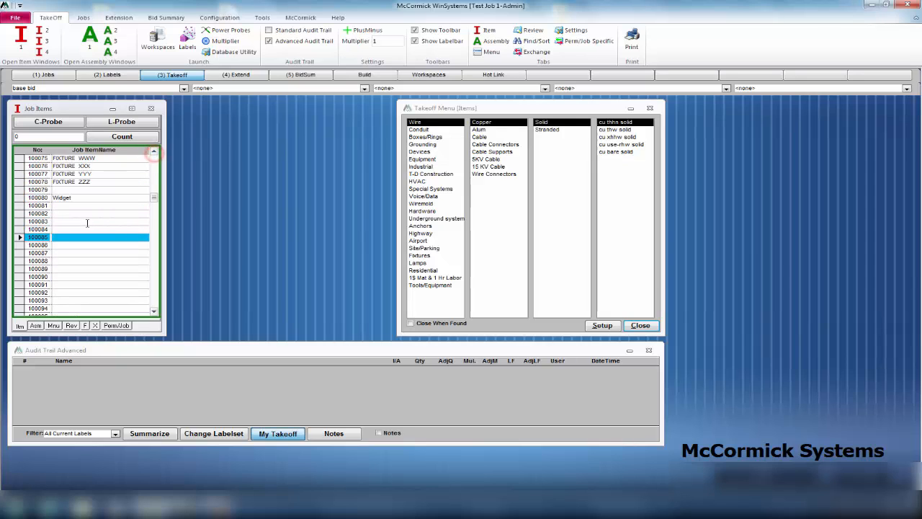
Take off a quantity of 25 of Widget into the audit trail.
click(61, 197)
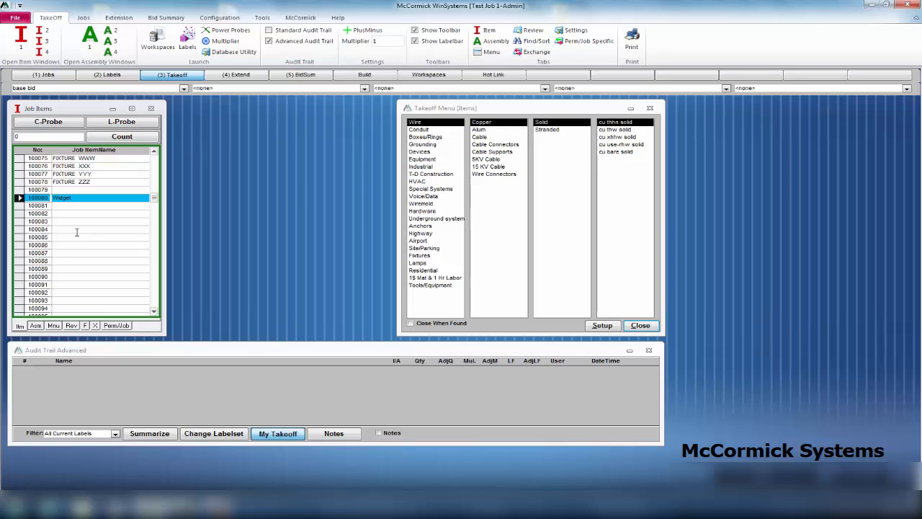
text(25)
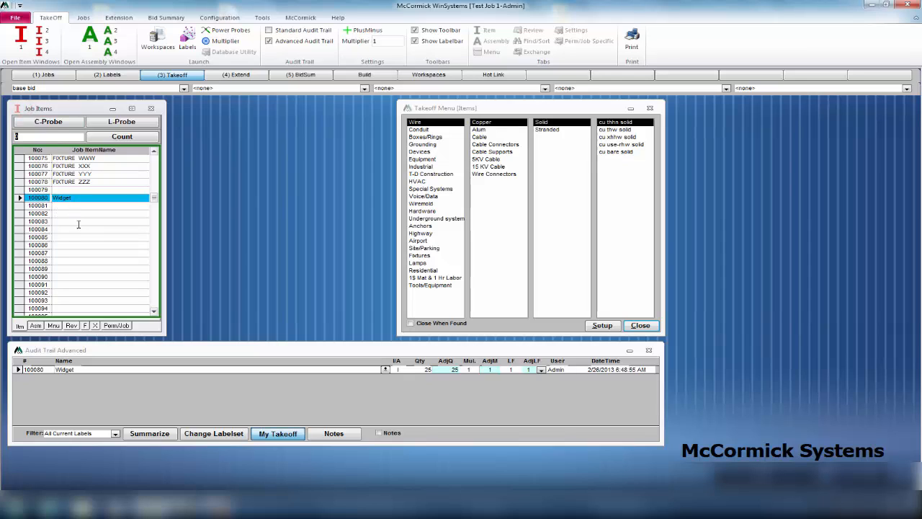
mouse_move(85, 244)
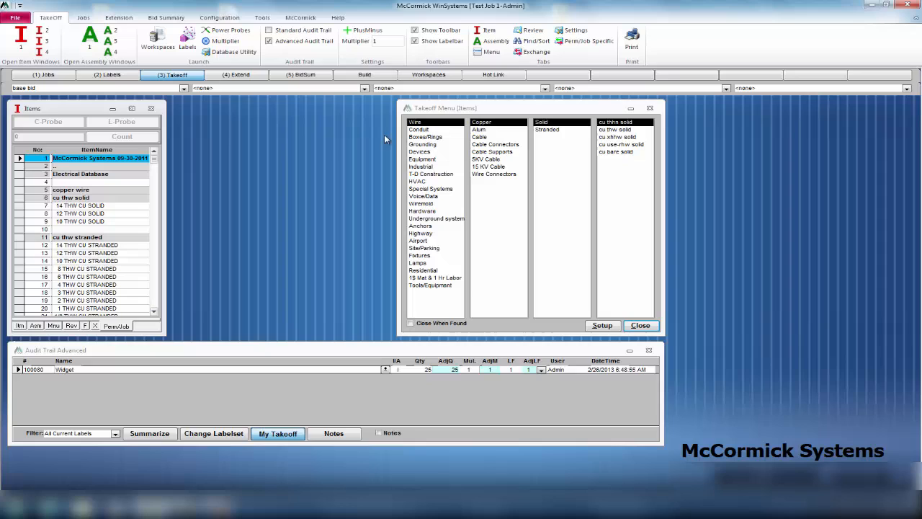
Return to the Job Items list and start a new item on the blank row after Widget.
click(418, 129)
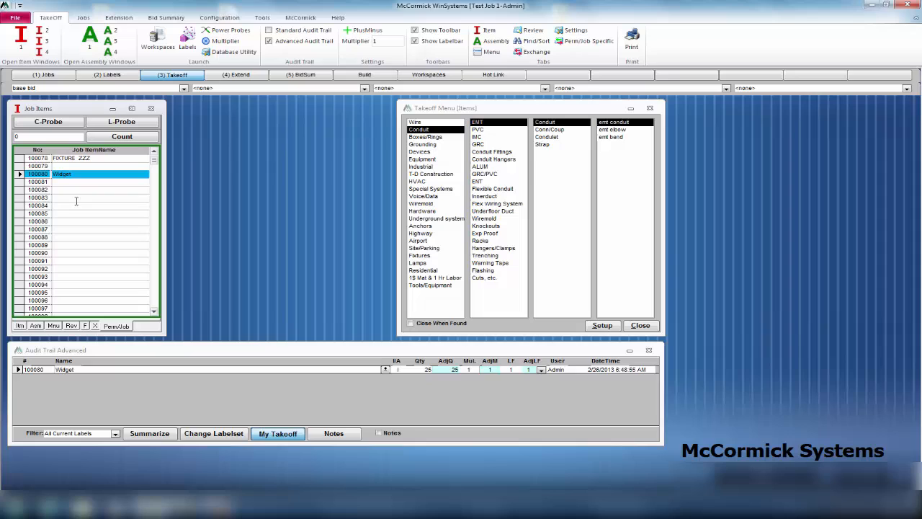
click(80, 182)
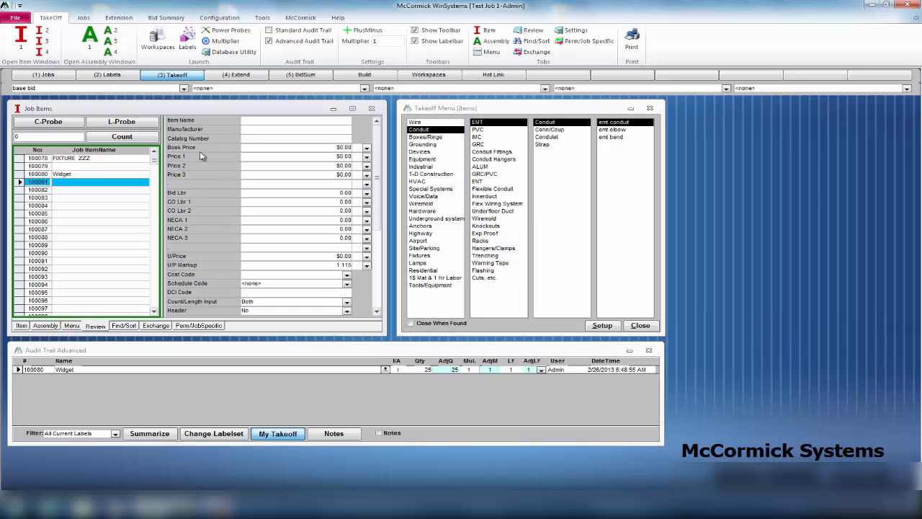
Define Widget 2 at $25.00 with its labor unit chosen, then collapse its details.
text(Widget 2)
text(25)
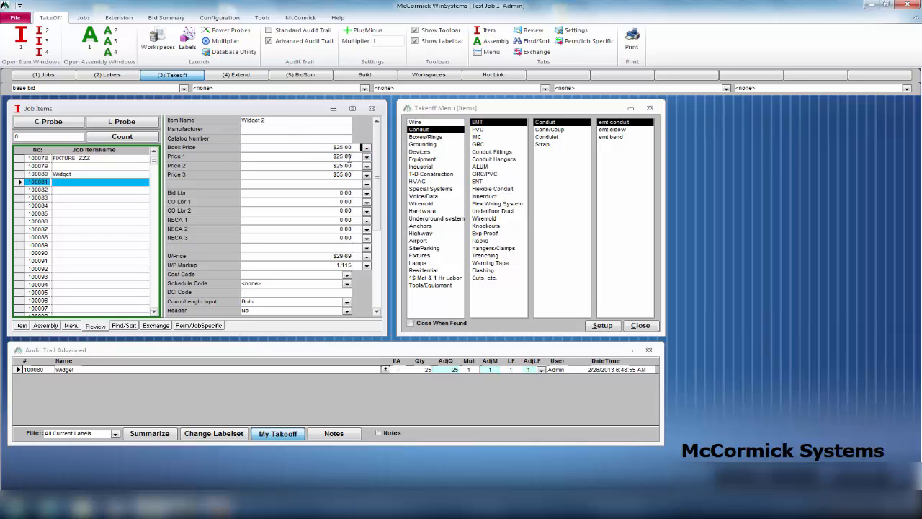
click(366, 156)
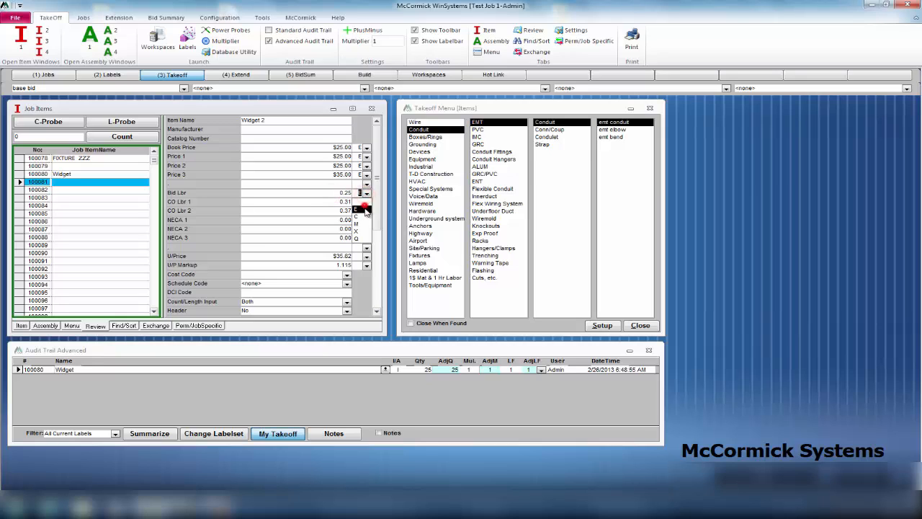
click(366, 210)
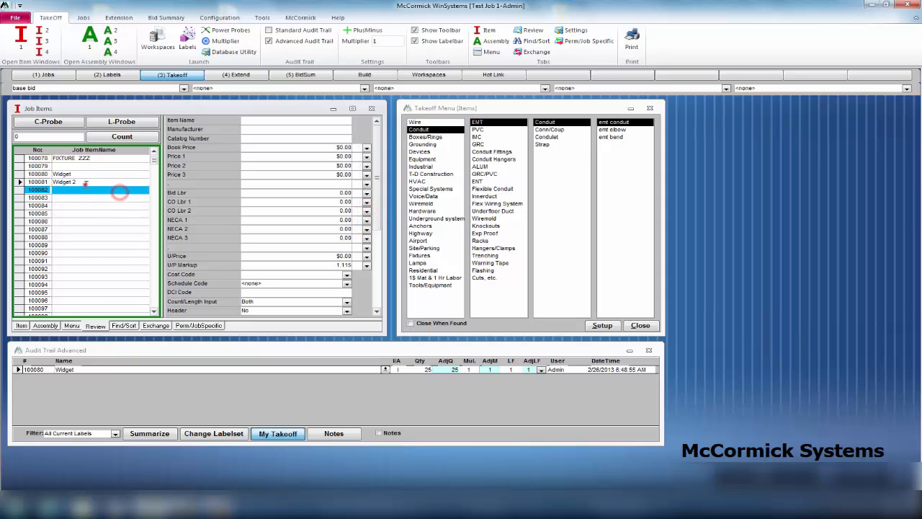
click(63, 181)
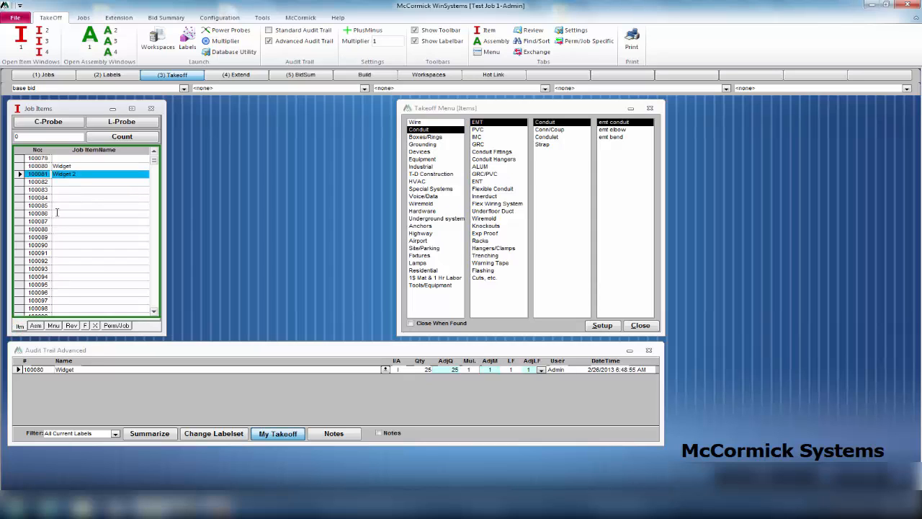
Take off a quantity of 10 of Widget 2 into the audit trail.
text(10)
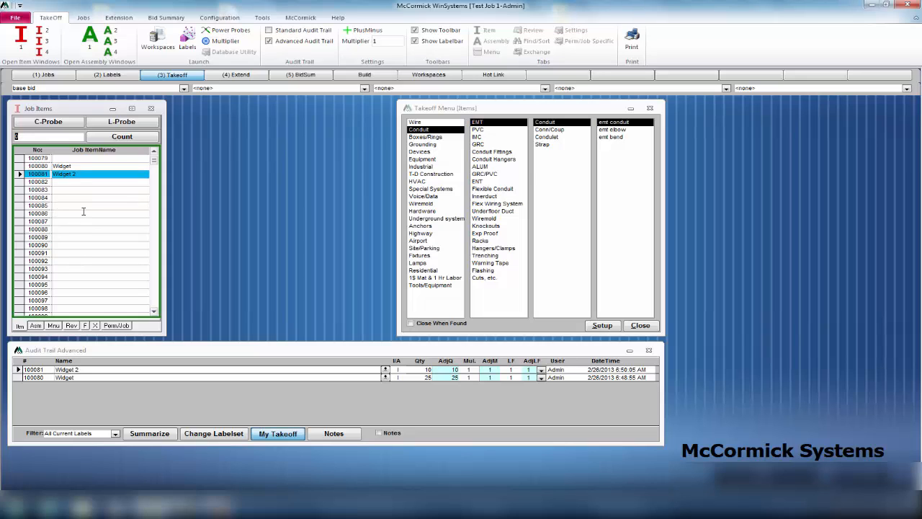
mouse_move(65, 239)
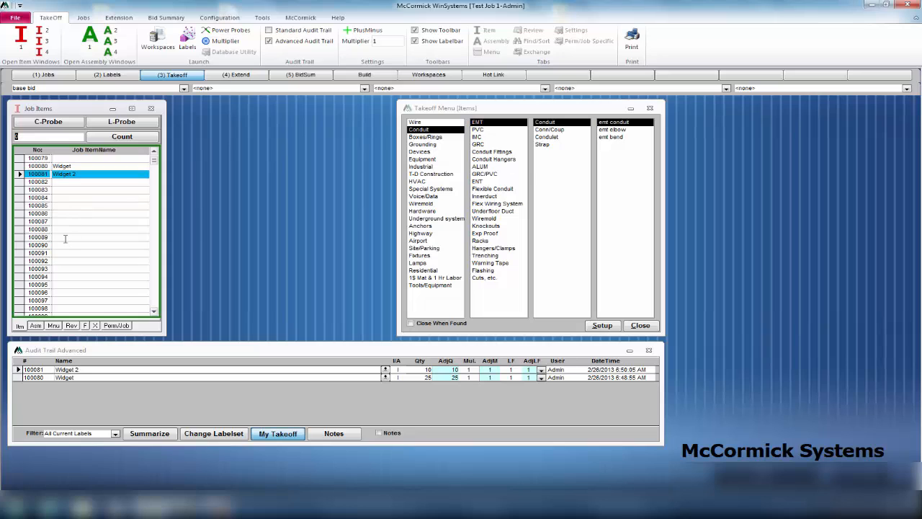
mouse_move(34, 326)
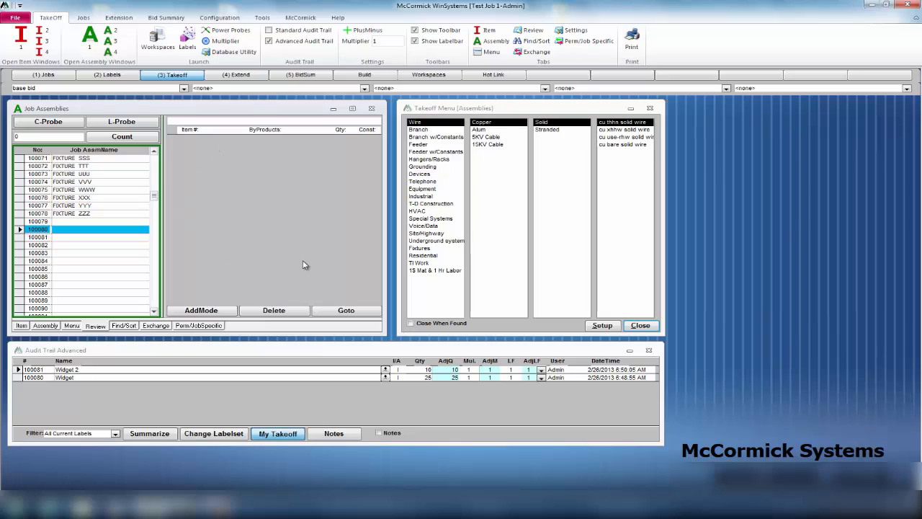
mouse_move(205, 199)
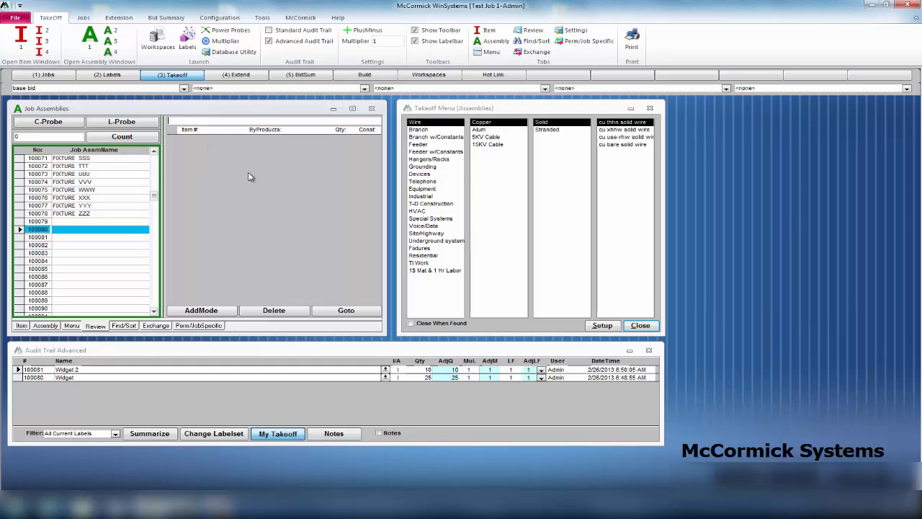
Enter a new job assembly named Widget Assembly in the Job Assemblies list.
text(Wid)
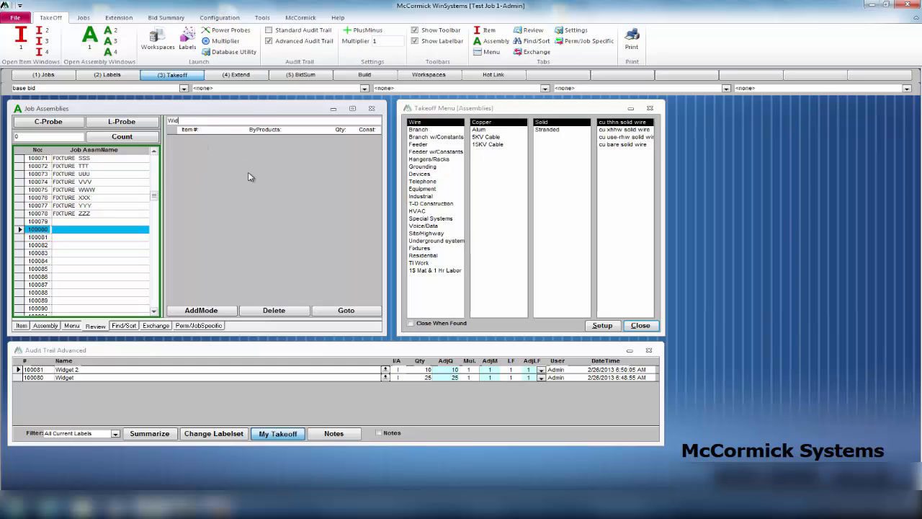
text(Widget Assemb)
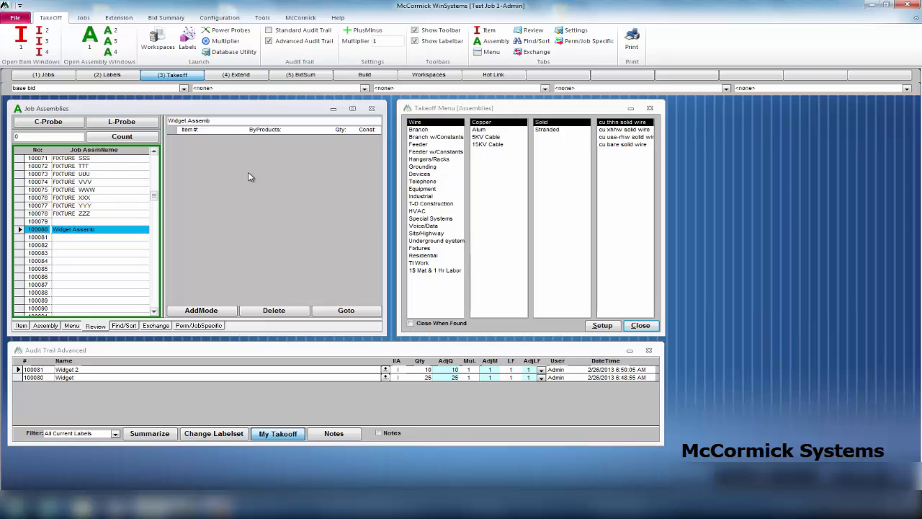
mouse_move(219, 156)
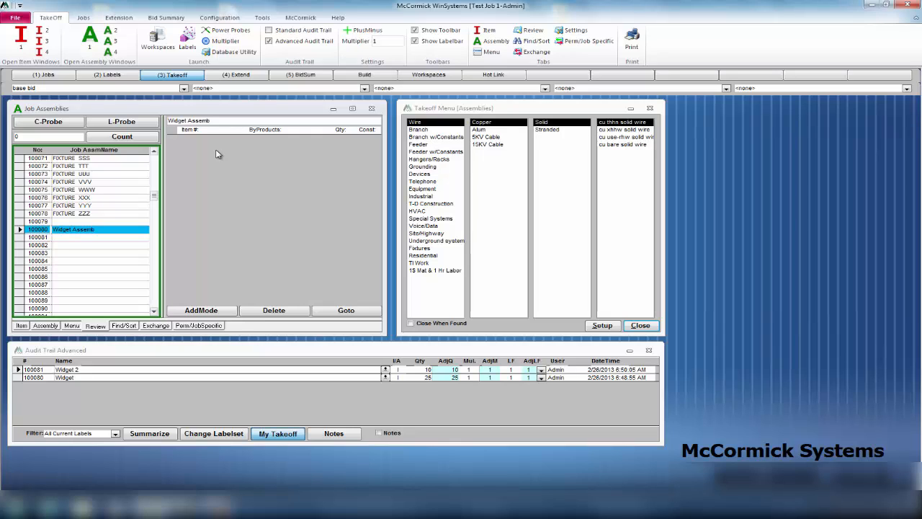
mouse_move(193, 298)
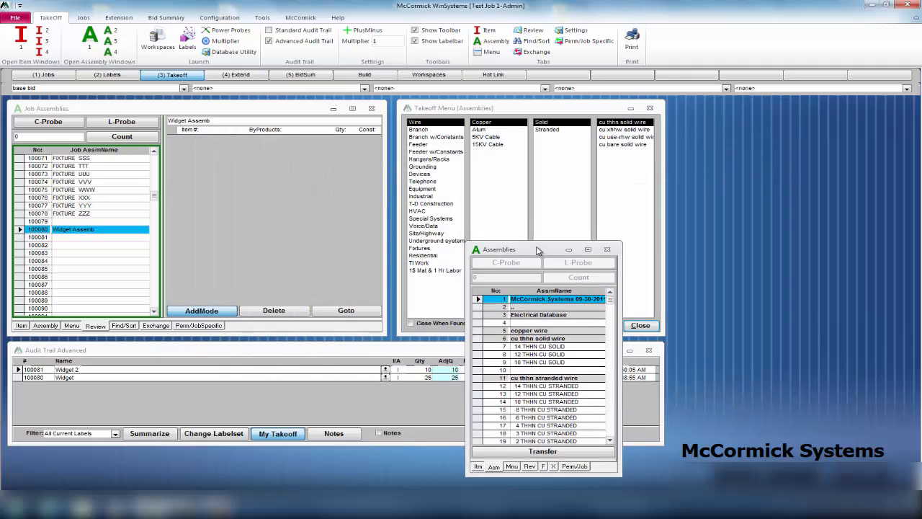
drag(536, 249, 483, 251)
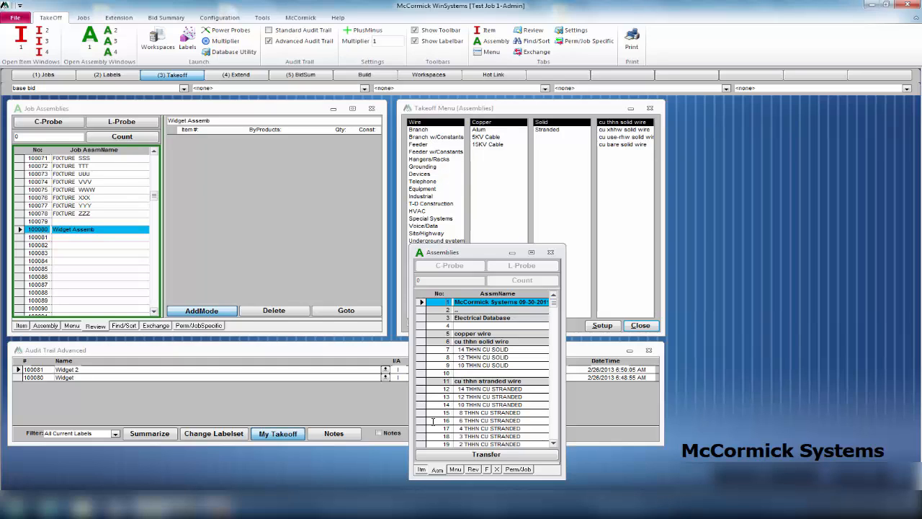
mouse_move(360, 239)
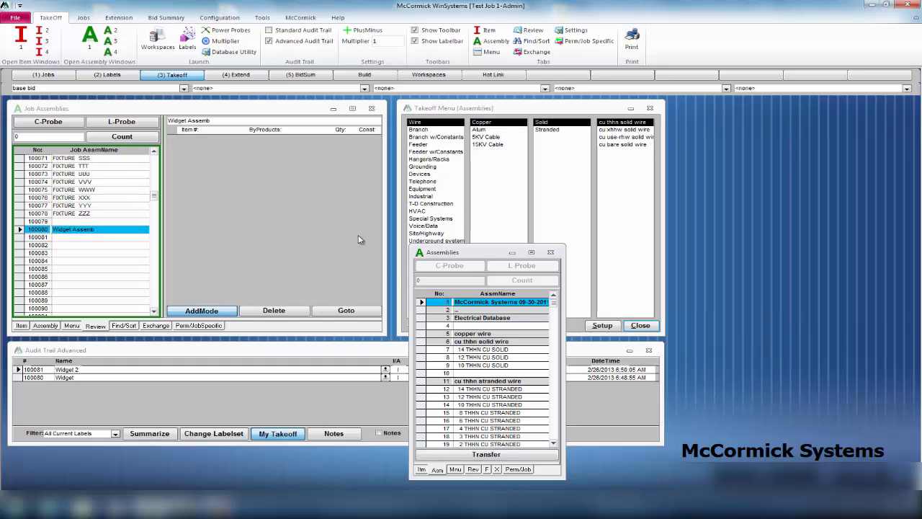
mouse_move(224, 199)
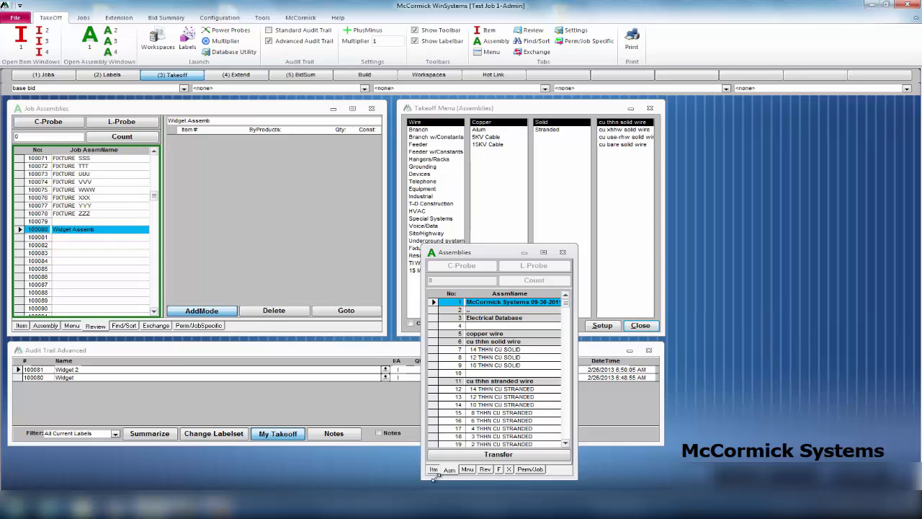
click(433, 470)
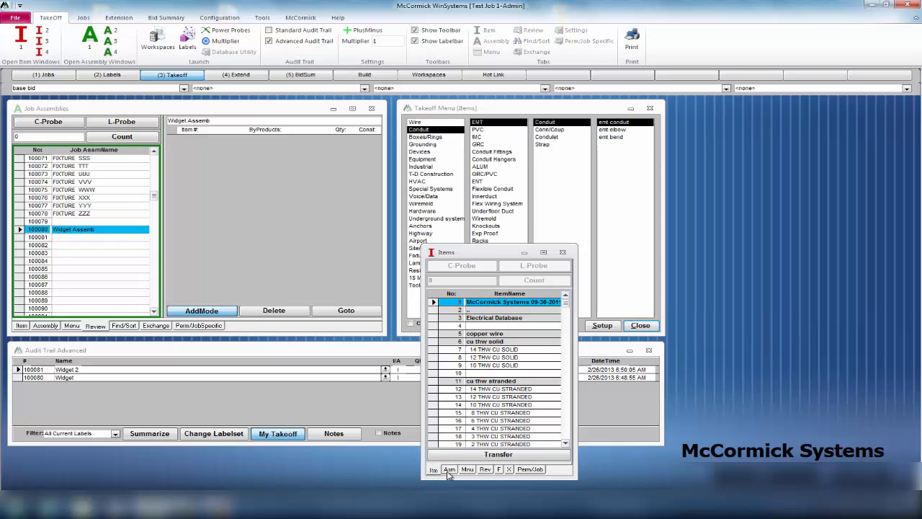
click(450, 470)
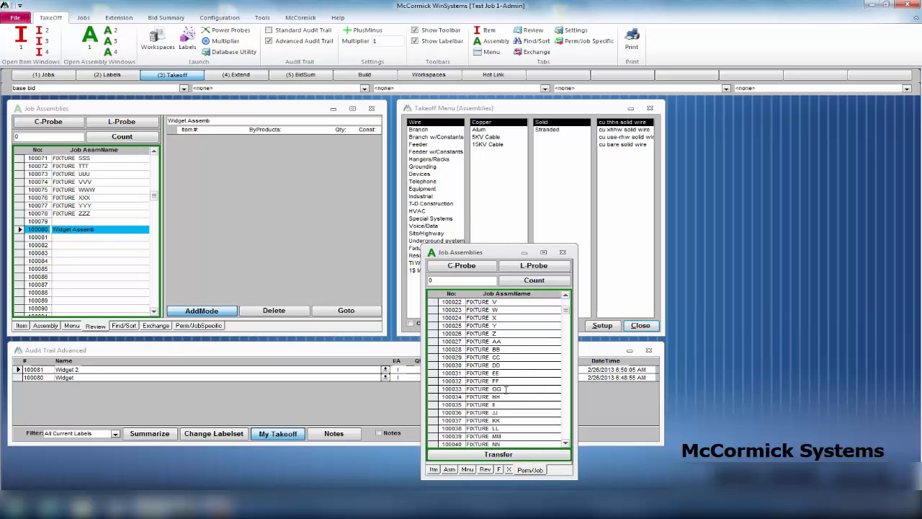
scroll(down, 3)
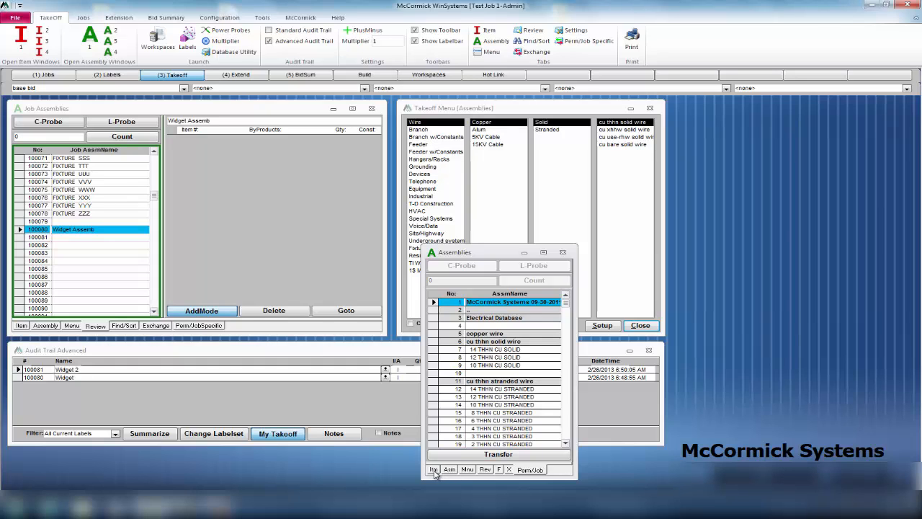
mouse_move(449, 469)
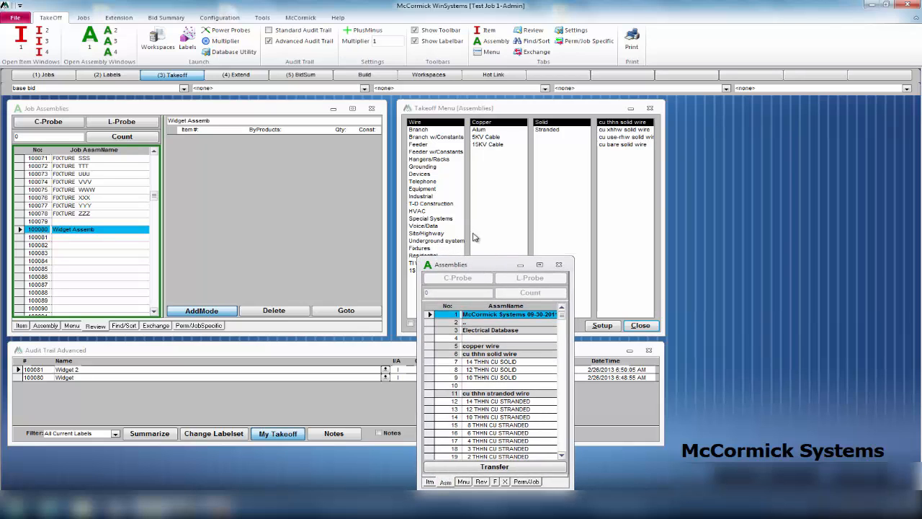
mouse_move(458, 241)
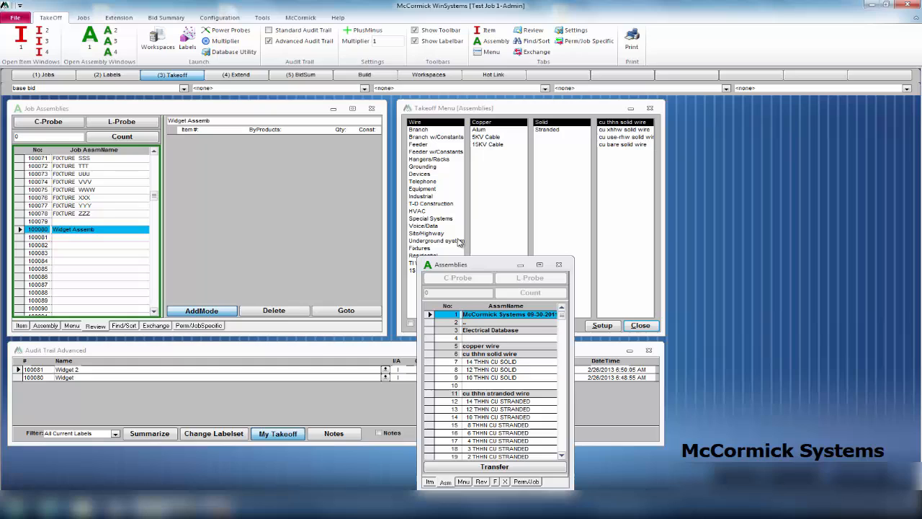
mouse_move(503, 153)
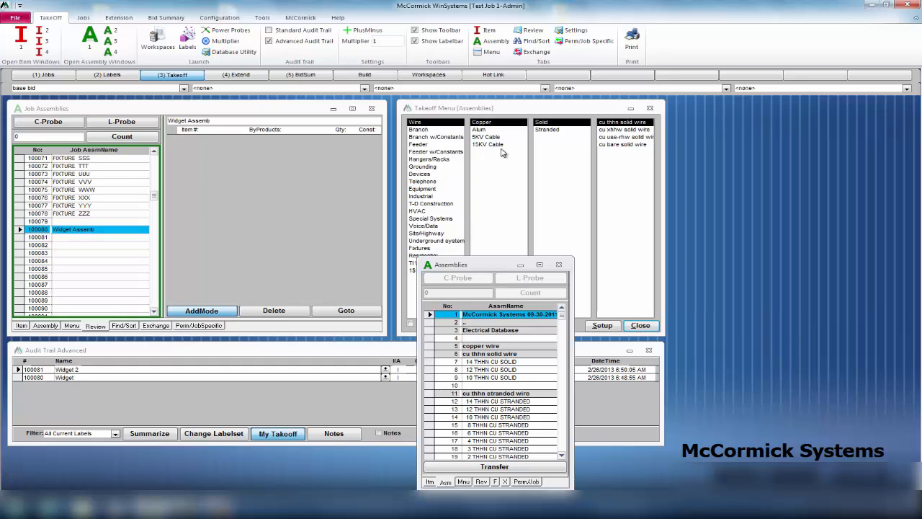
mouse_move(490, 301)
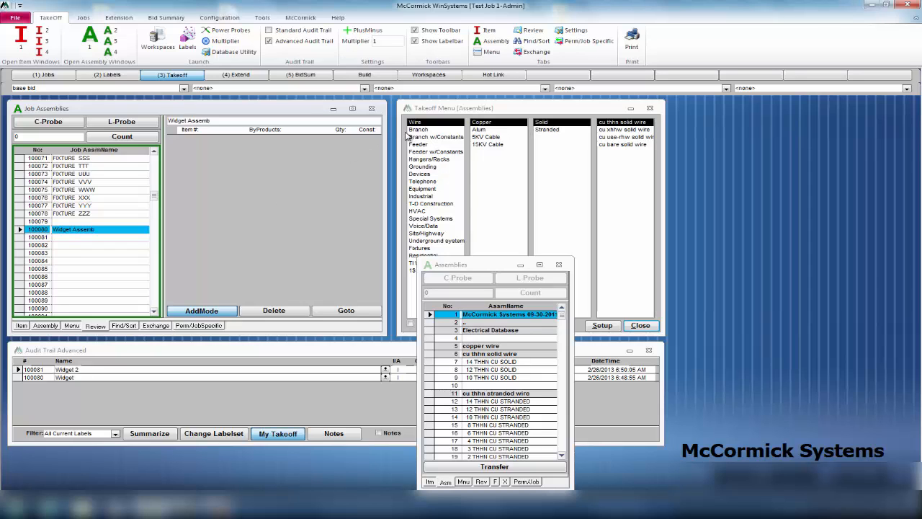
Browse Devices > Standard > receptacles and select the DUPLEX STD receptacle assembly.
click(473, 265)
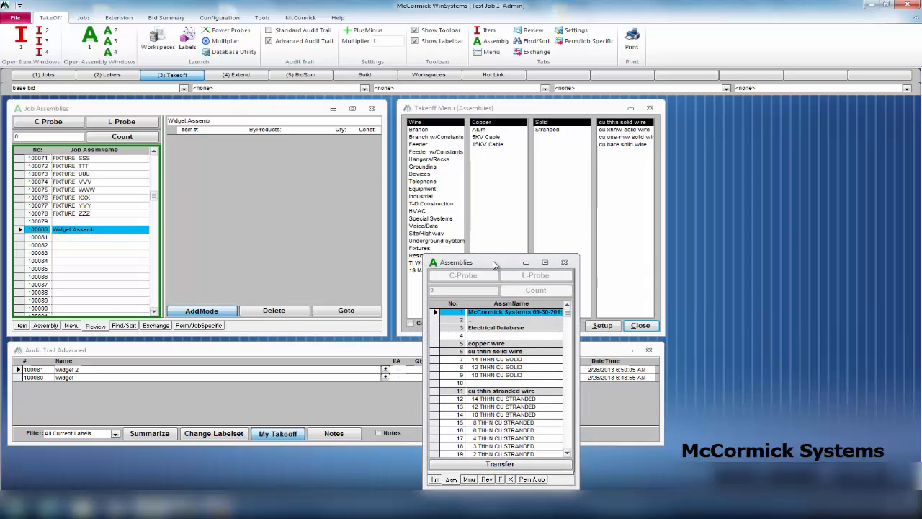
mouse_move(481, 262)
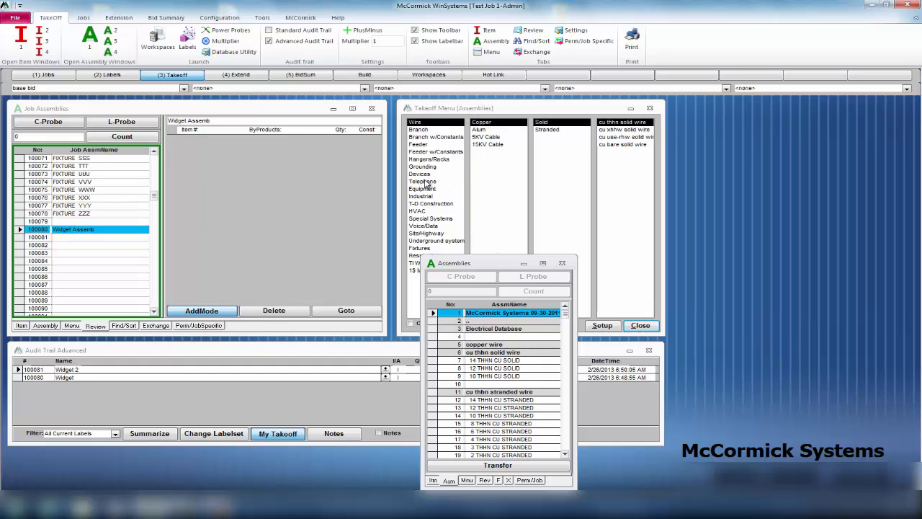
click(419, 173)
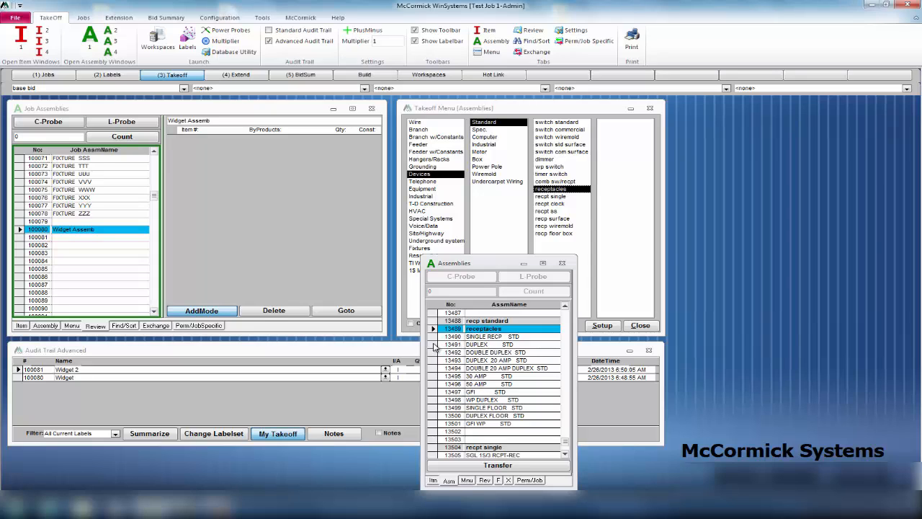
click(490, 343)
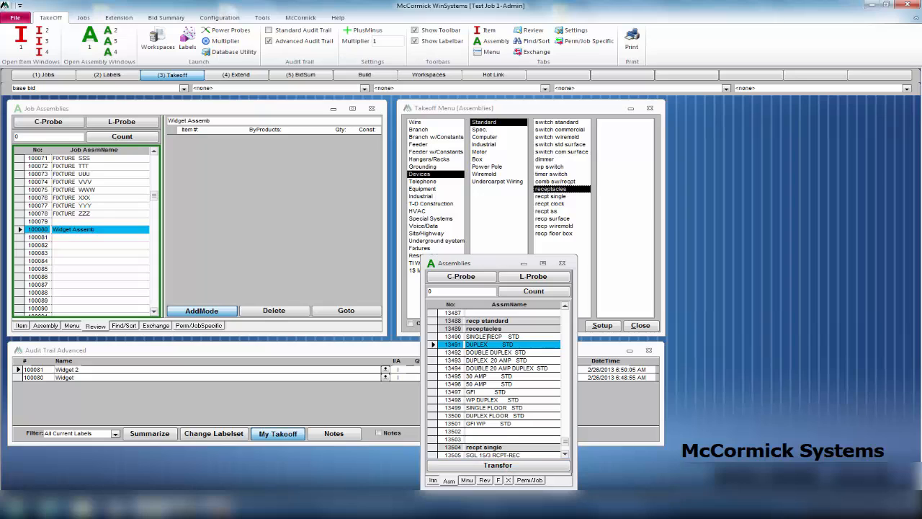
Transfer one duplex receptacle assembly into the Widget Assembly with byproduct multiplier 1.
click(496, 464)
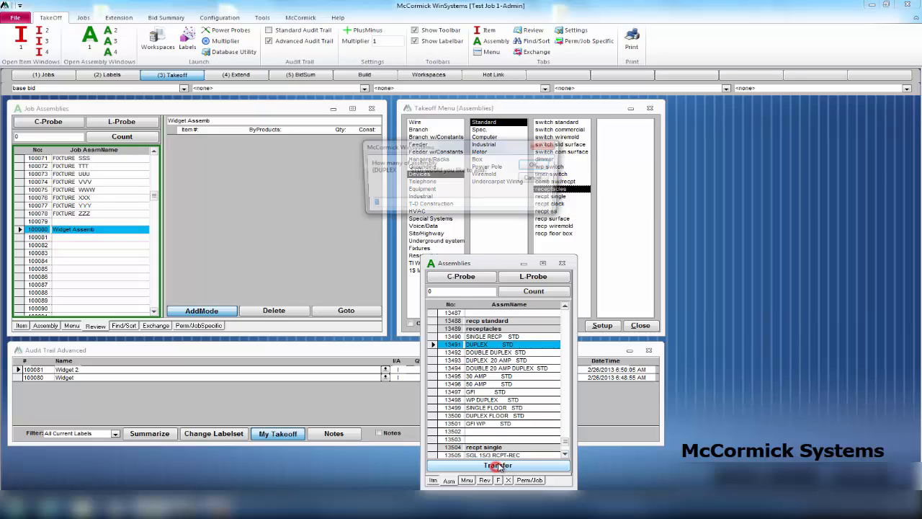
click(499, 464)
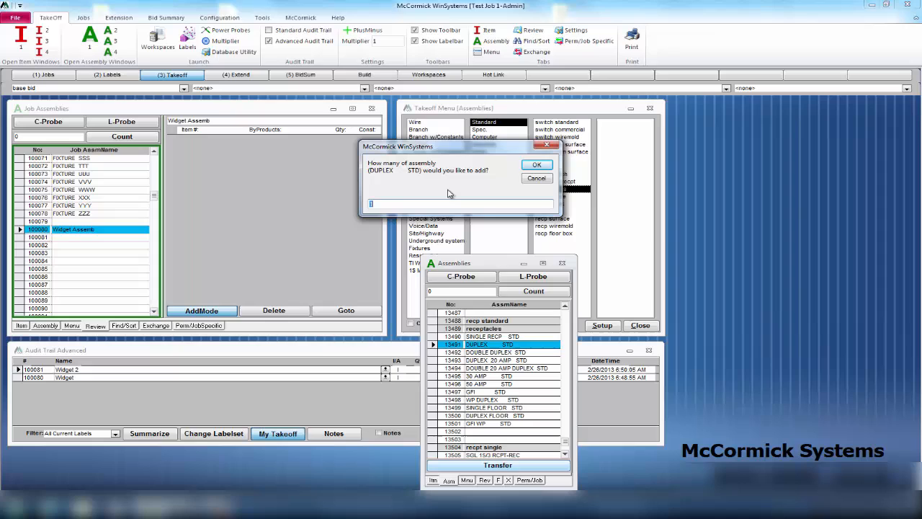
click(536, 164)
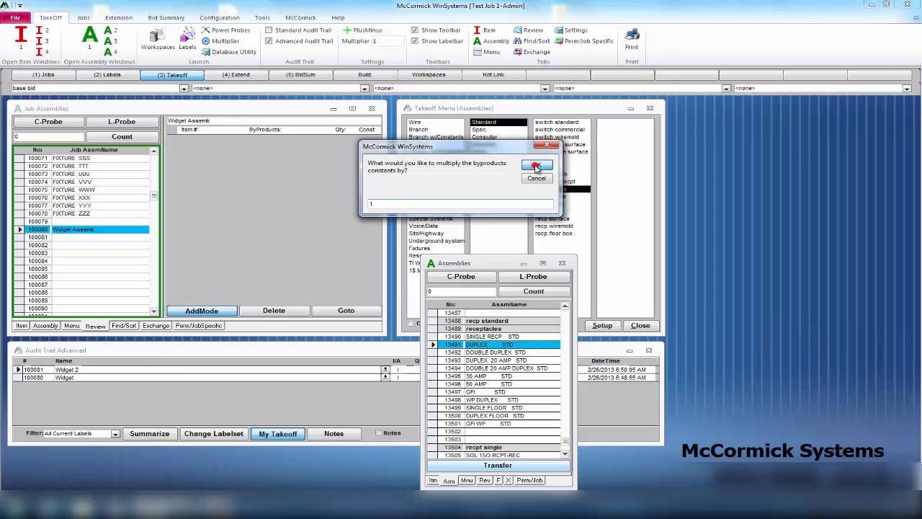
click(536, 165)
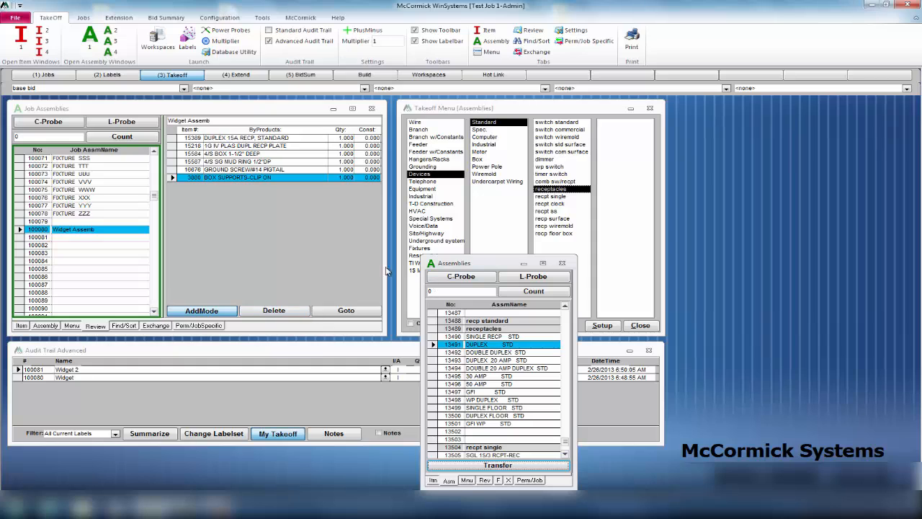
mouse_move(421, 421)
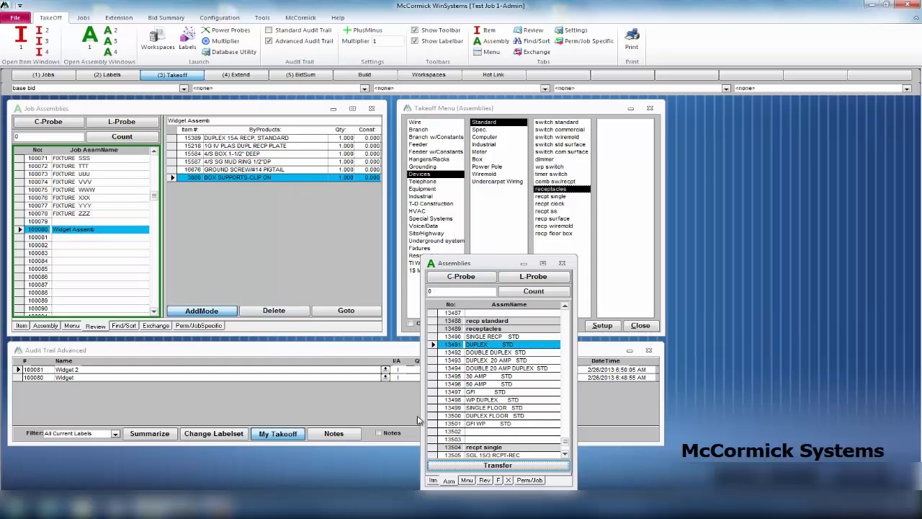
Switch the palette to the items database to pick 12 THHN stranded copper wire.
click(432, 479)
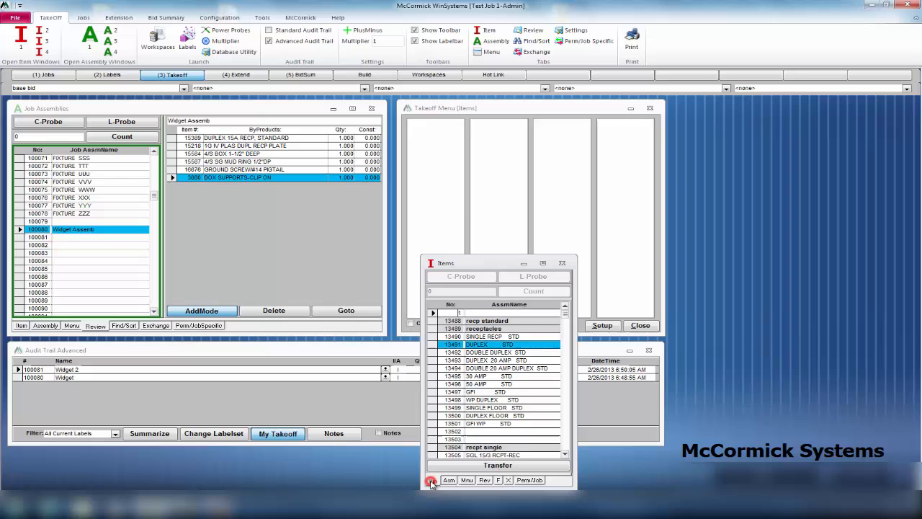
click(431, 481)
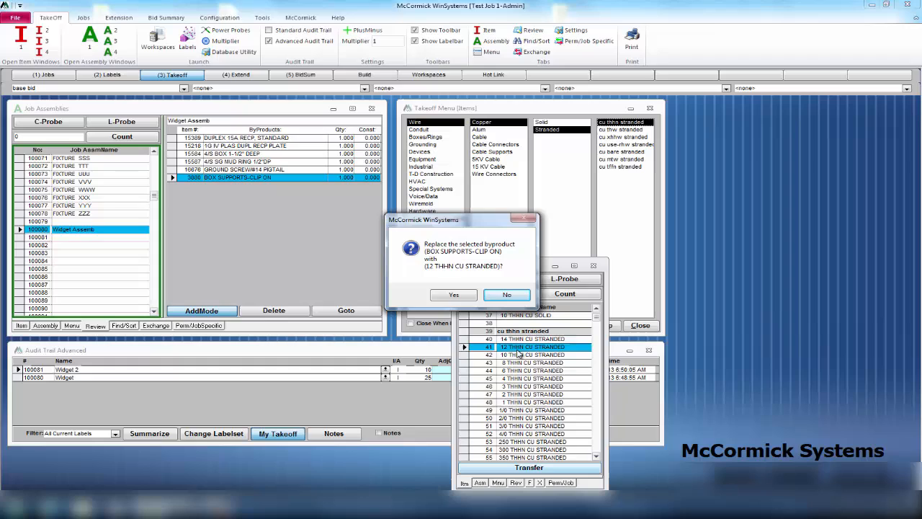
mouse_move(328, 204)
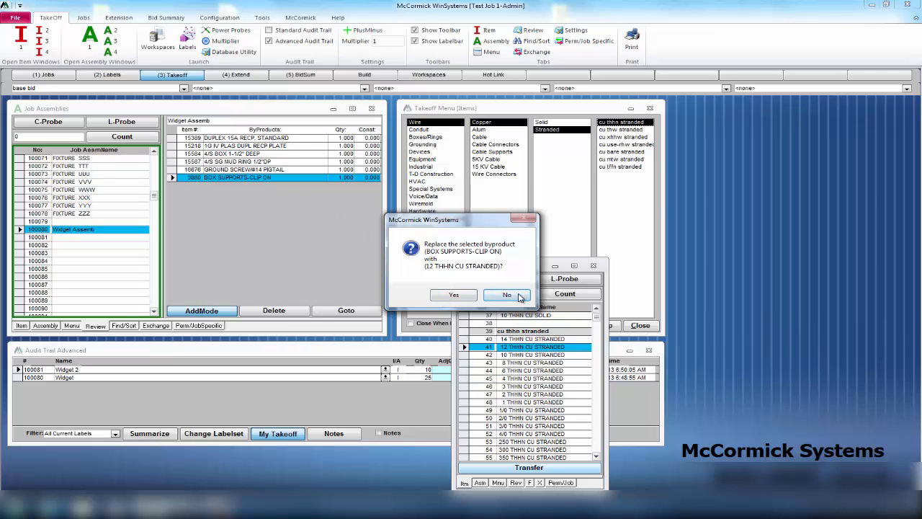
Add 10 of #12 THHN stranded copper wire as a new line with the default constant.
click(452, 294)
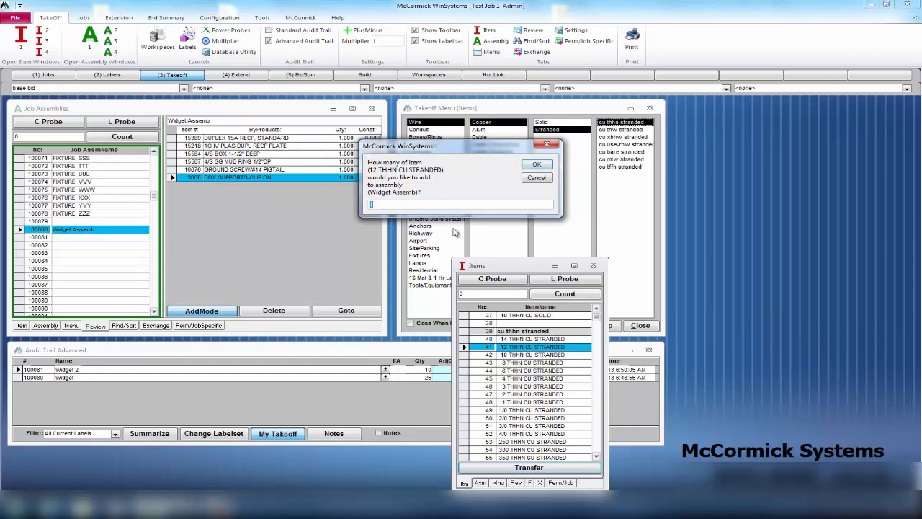
text(10)
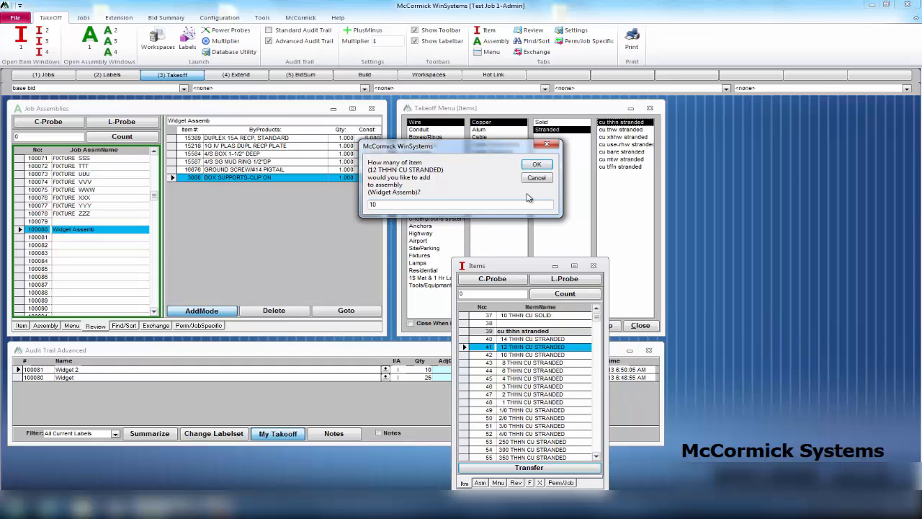
click(536, 164)
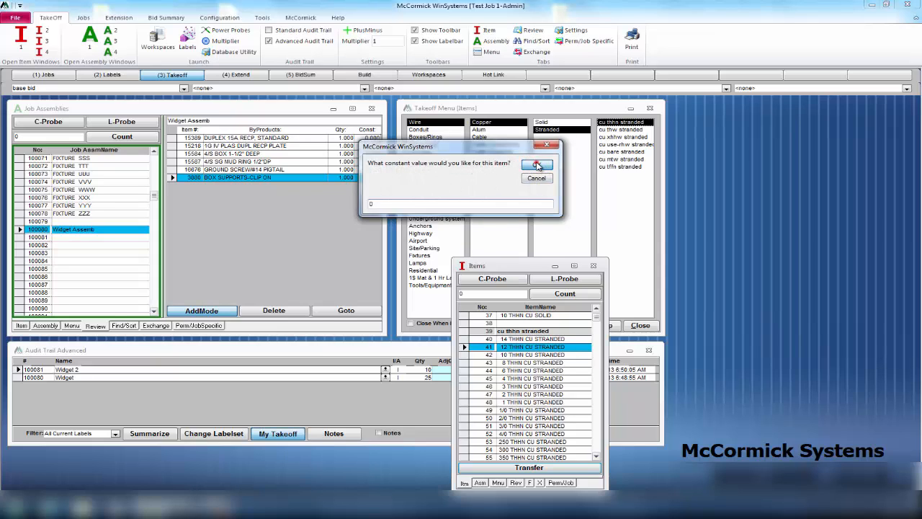
click(536, 164)
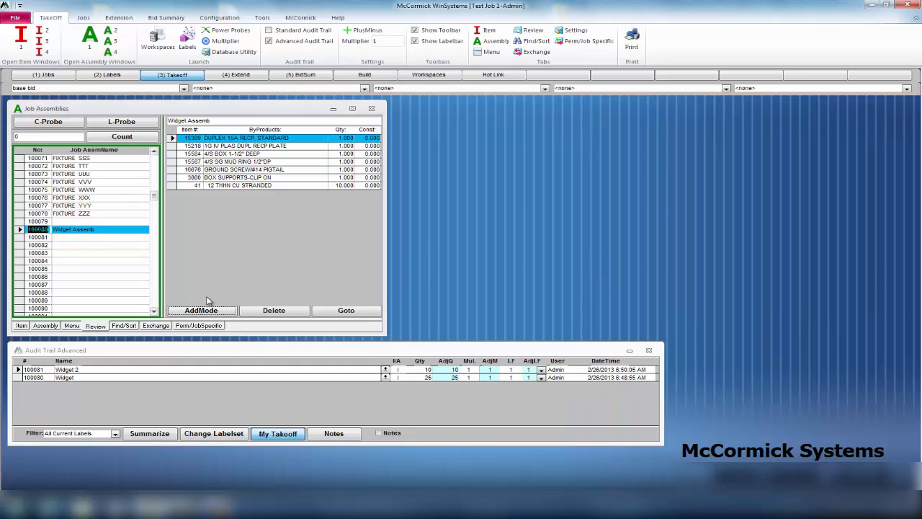
mouse_move(259, 243)
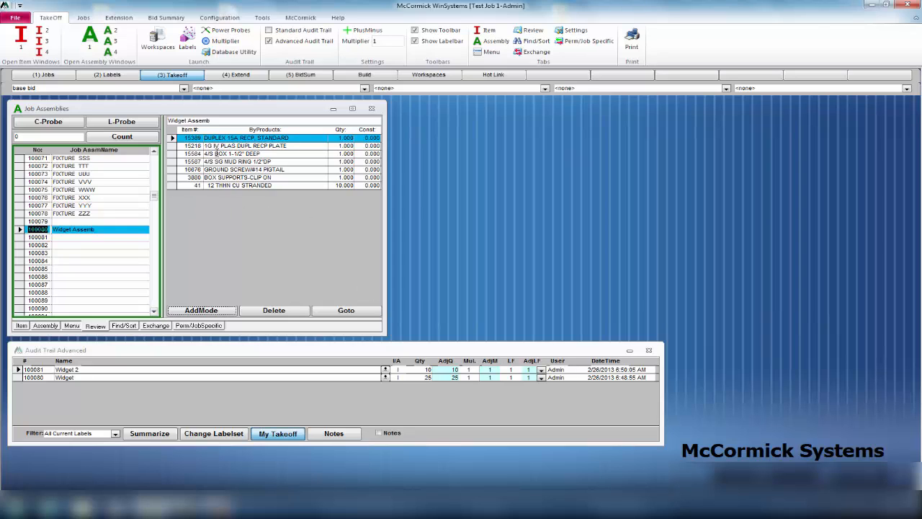
Take off the Widget Assembly from Job Assemblies at quantity 50.
click(72, 237)
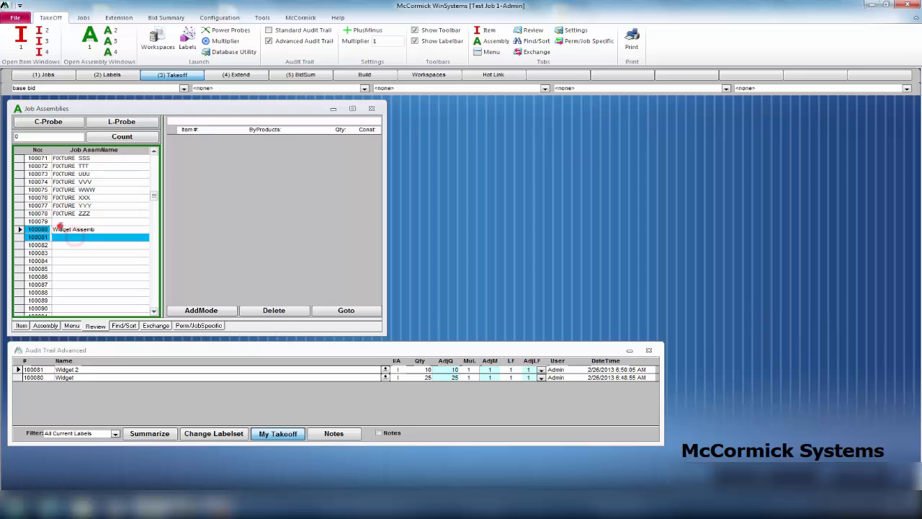
click(46, 326)
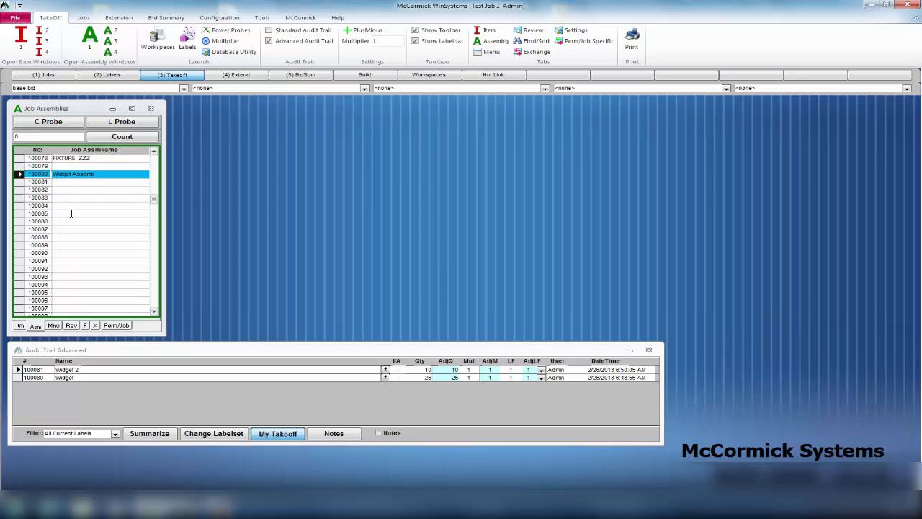
text(50)
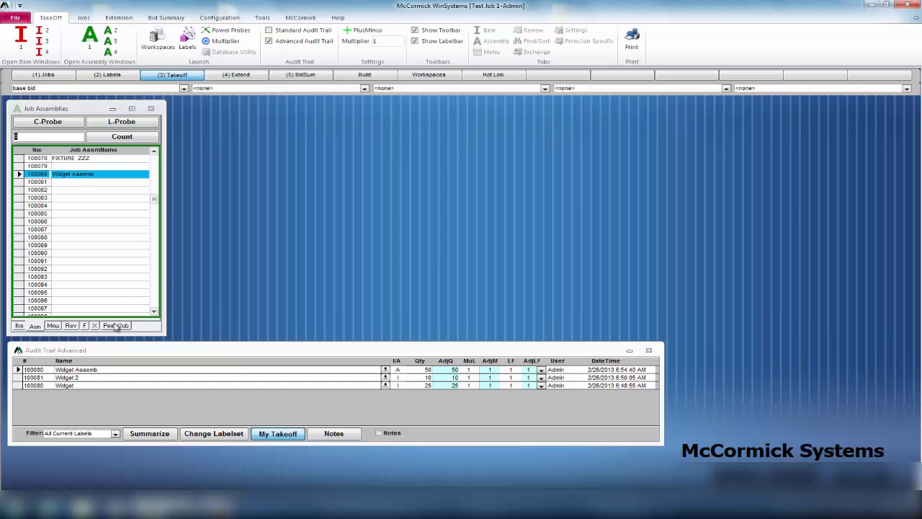
mouse_move(115, 325)
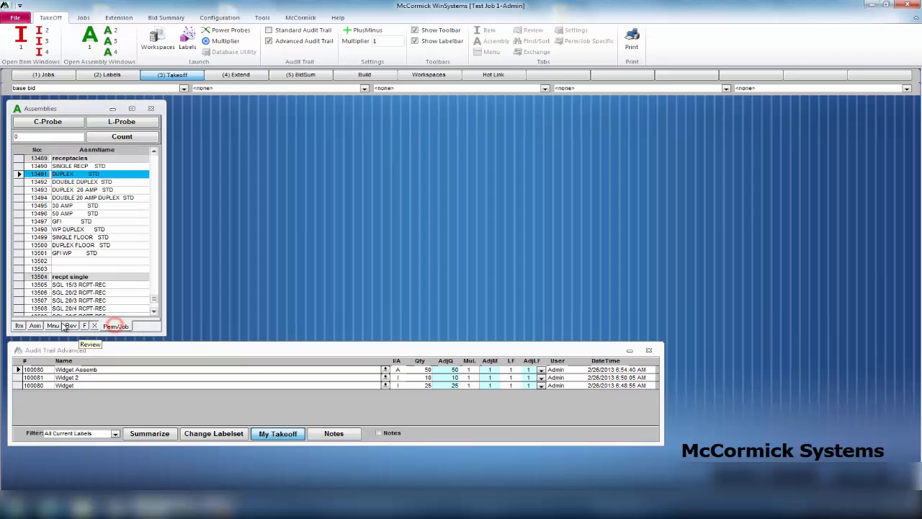
Reopen the assemblies takeoff menu and move the permanent database to its blank lines.
click(51, 326)
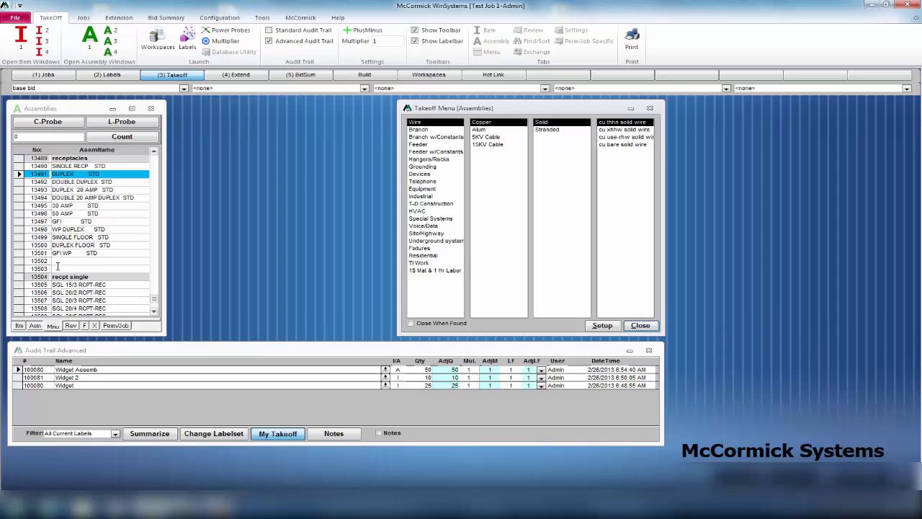
click(58, 261)
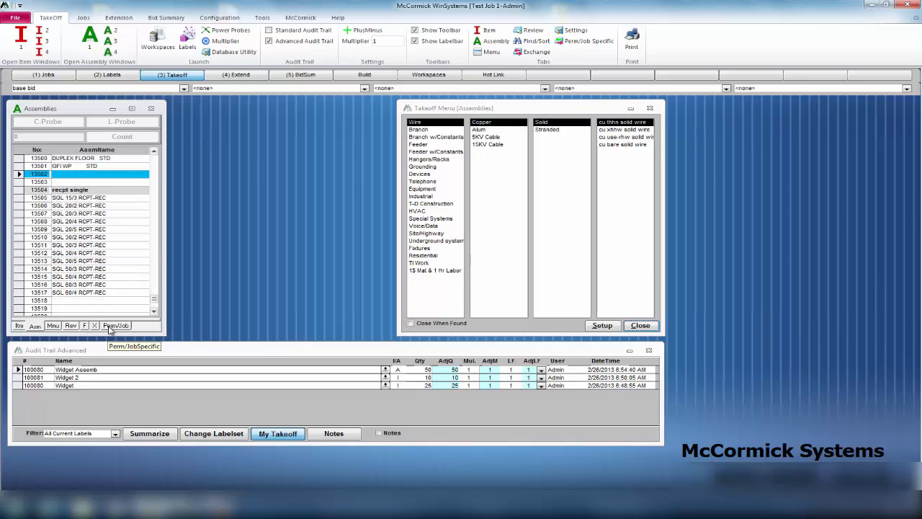
mouse_move(118, 200)
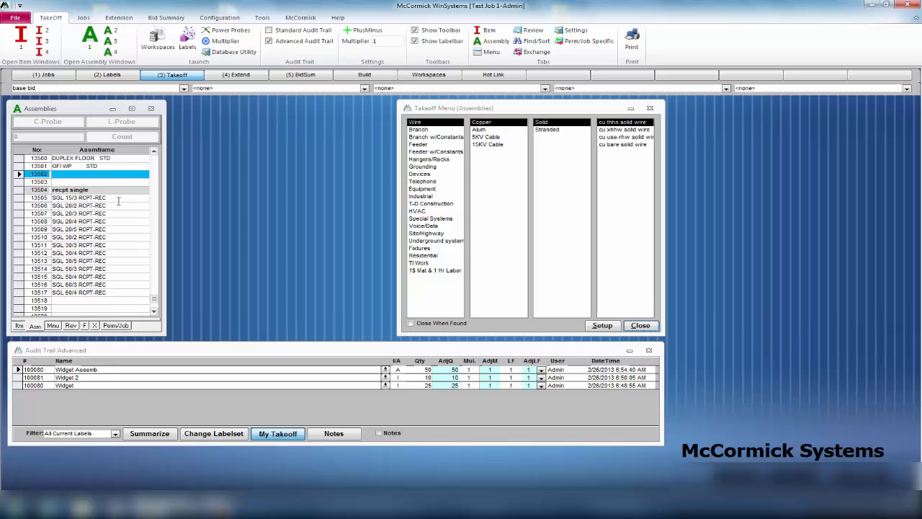
scroll(up, 3)
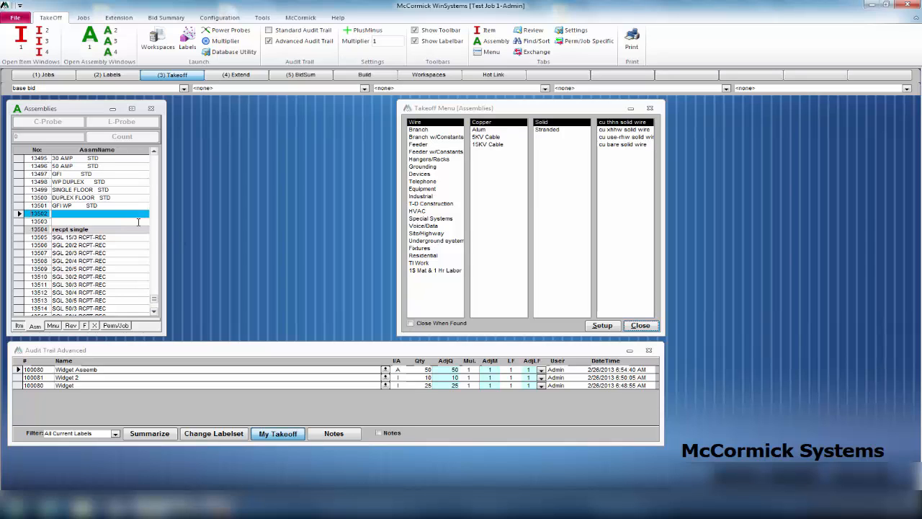
mouse_move(240, 104)
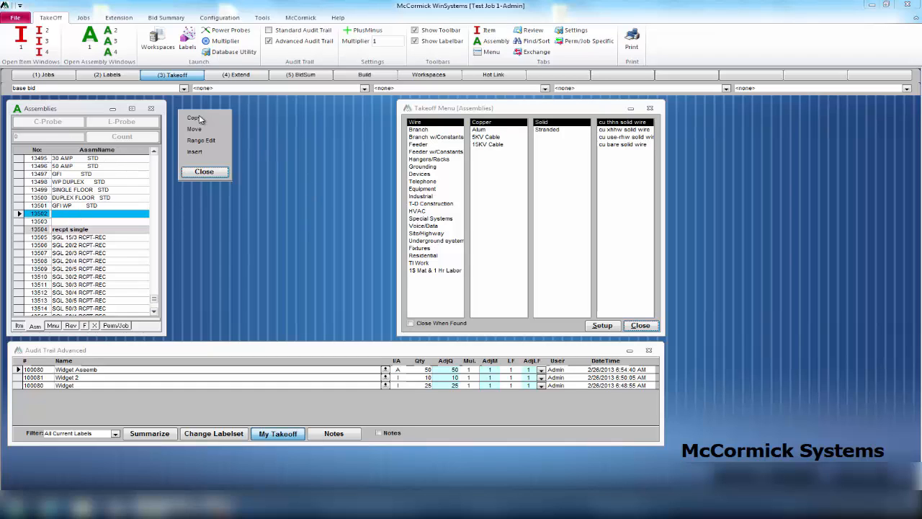
mouse_move(199, 137)
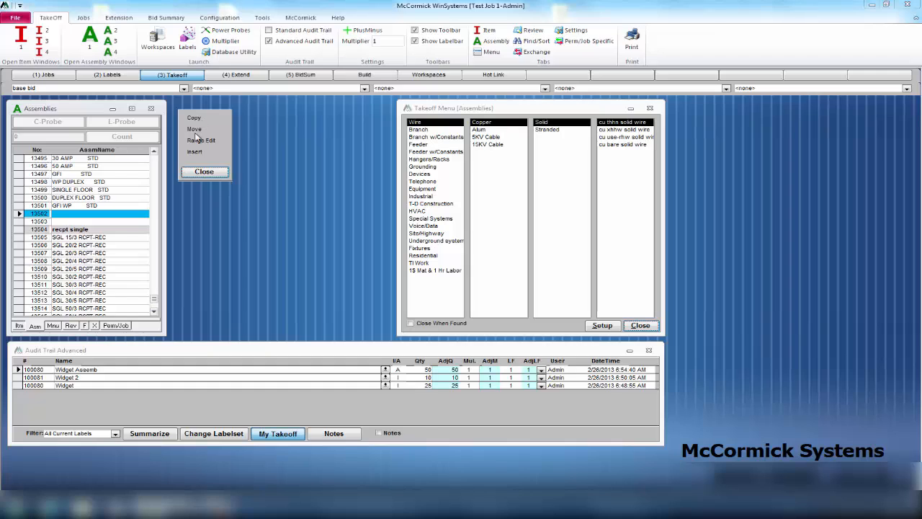
mouse_move(207, 144)
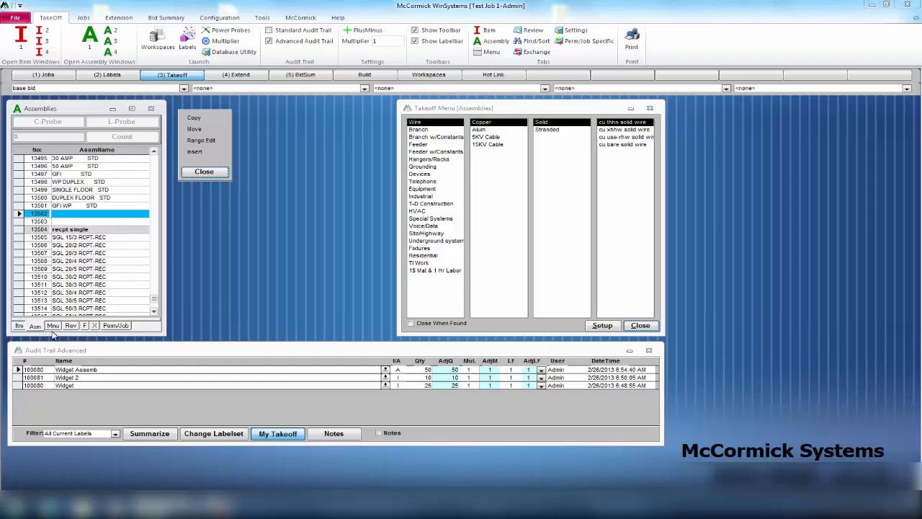
mouse_move(224, 200)
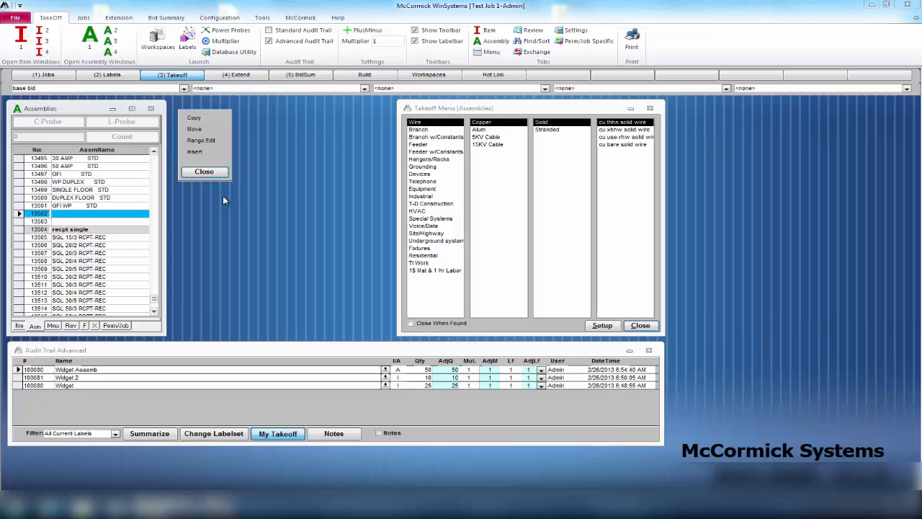
mouse_move(212, 147)
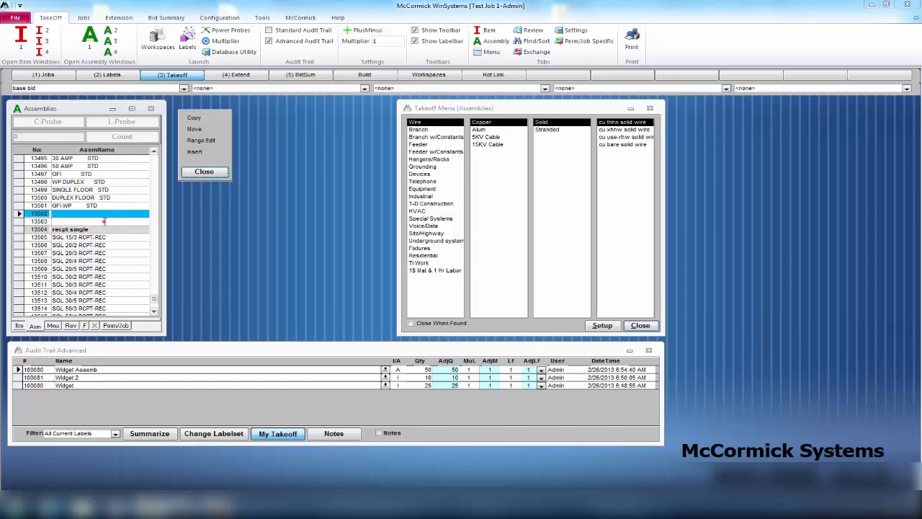
Dismiss the Copy, Move, Range Edit and Insert block choices for the assemblies list.
click(205, 170)
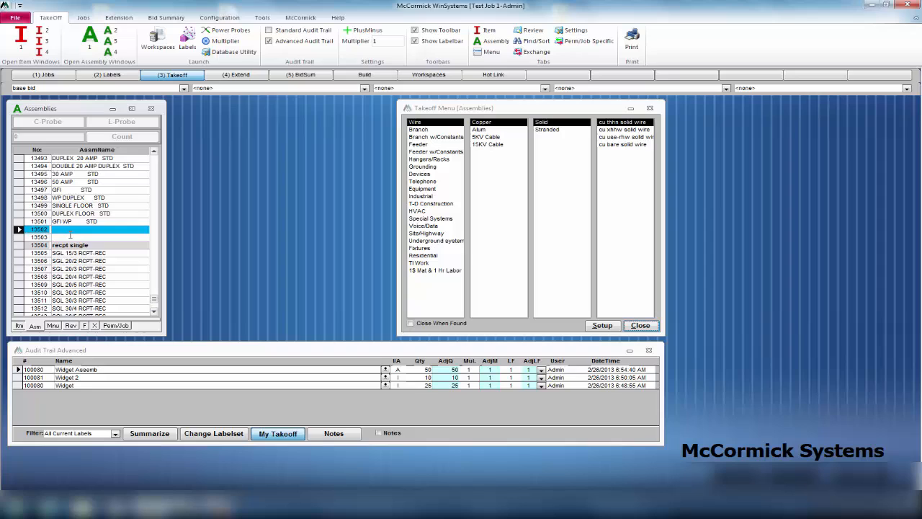
mouse_move(231, 51)
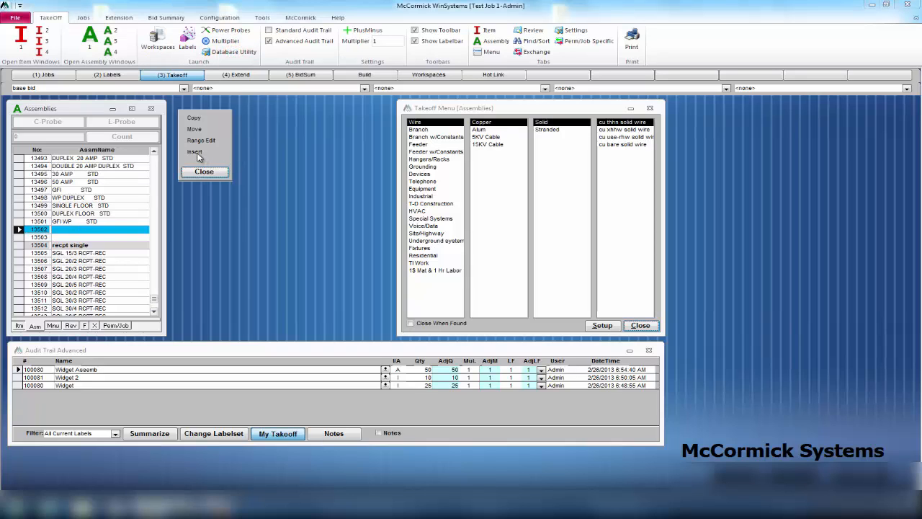
Insert 3 new blank records into the permanent assemblies database via Insert New.
click(196, 151)
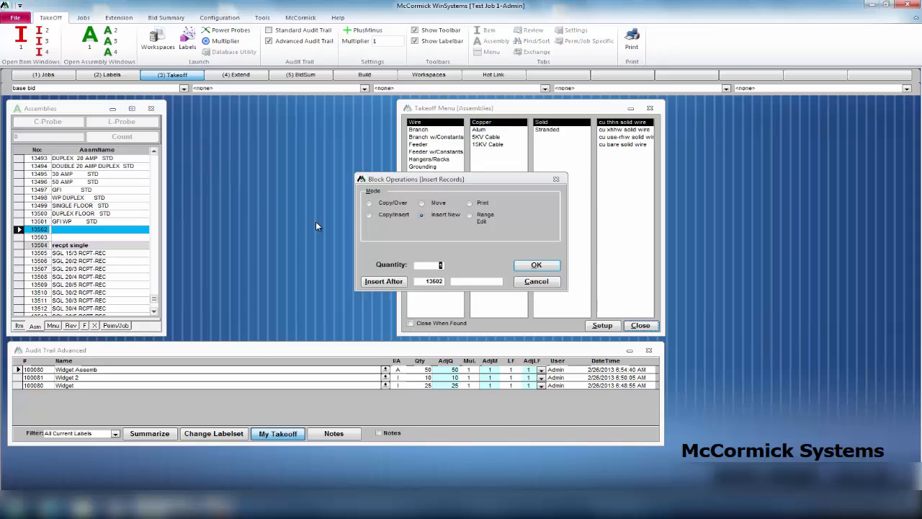
mouse_move(429, 237)
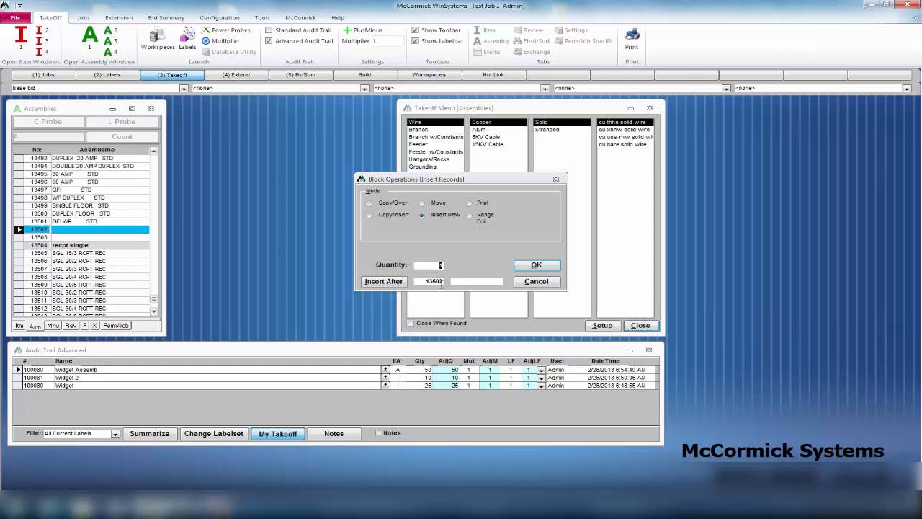
text(3)
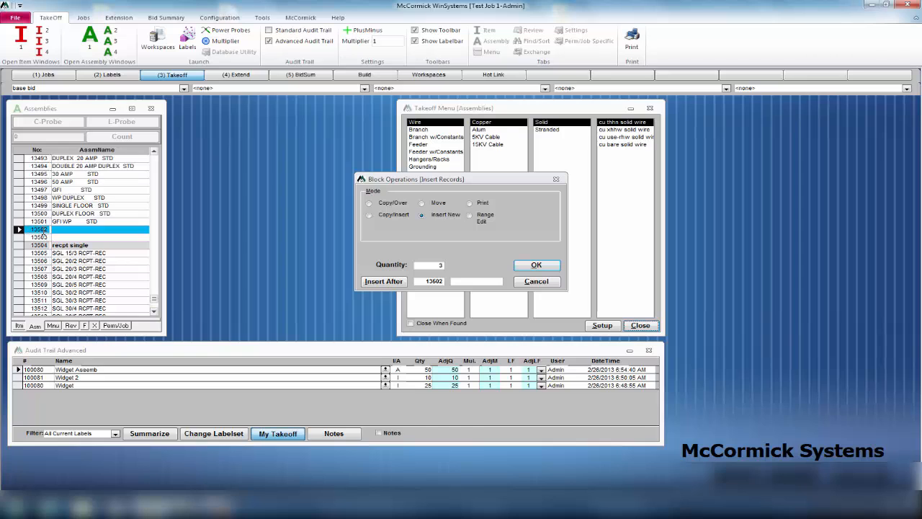
click(535, 265)
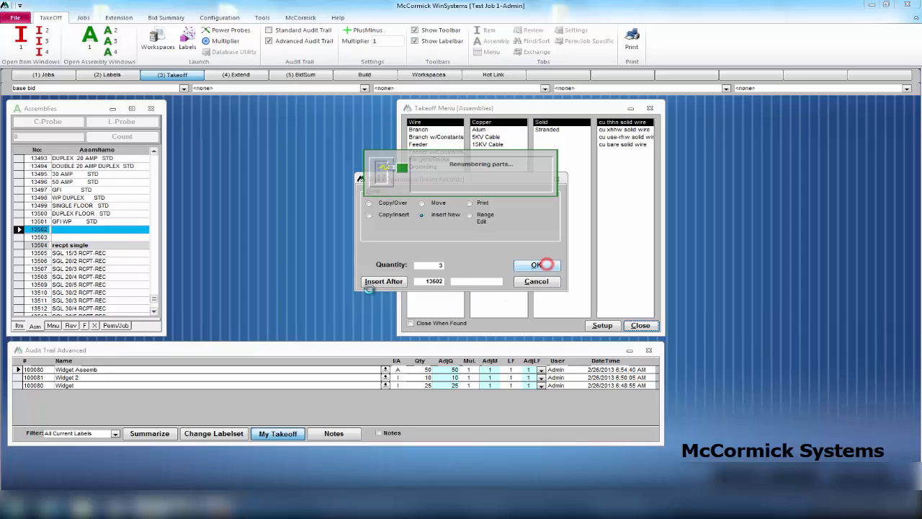
click(536, 265)
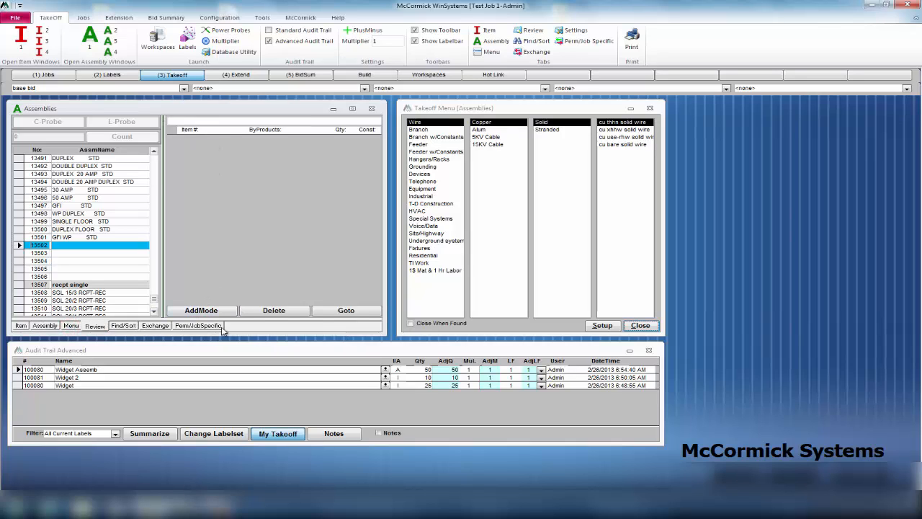
mouse_move(247, 179)
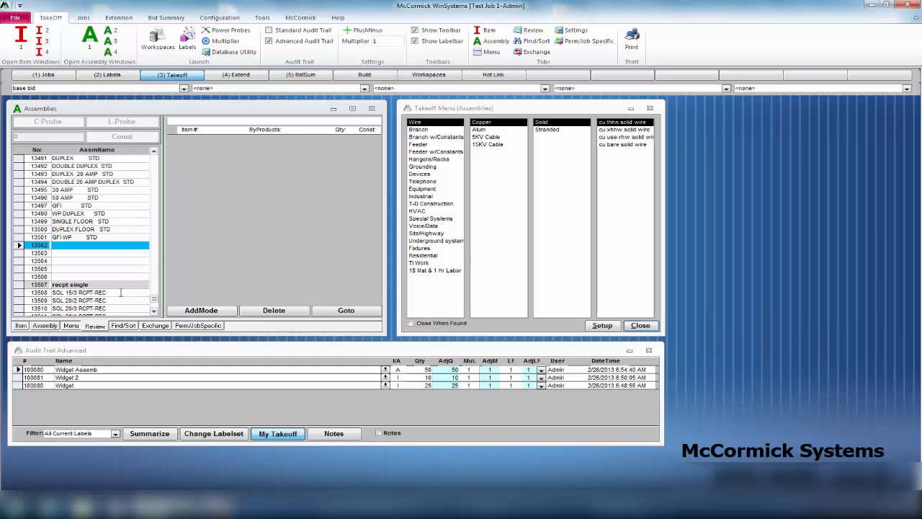
mouse_move(45, 334)
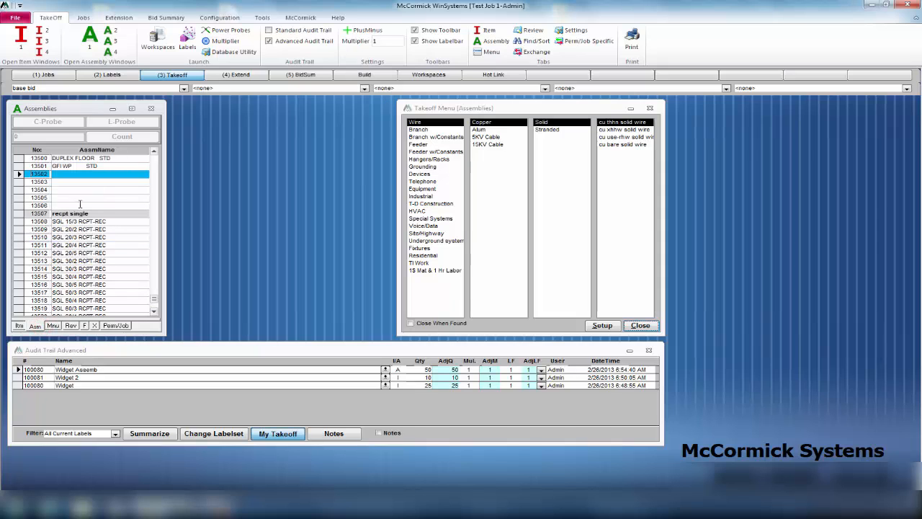
Switch the database window to Items and scroll through the items list.
click(19, 326)
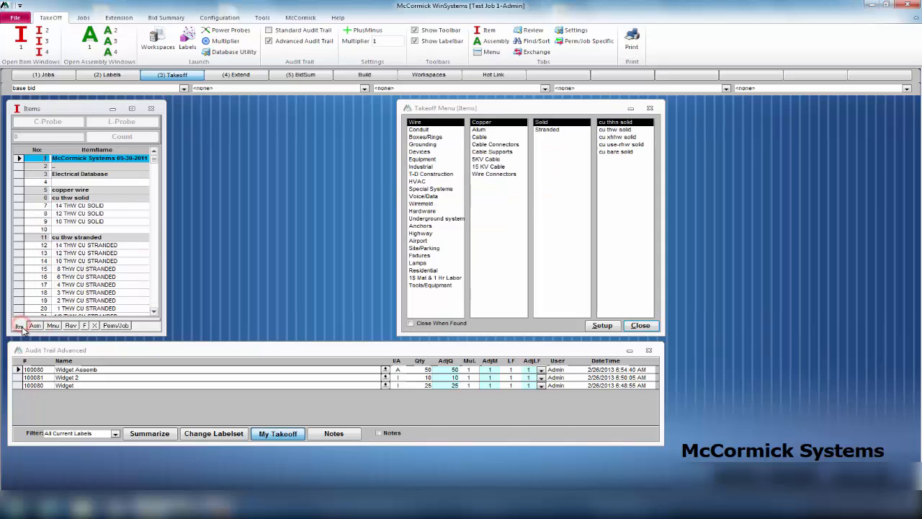
scroll(down, 3)
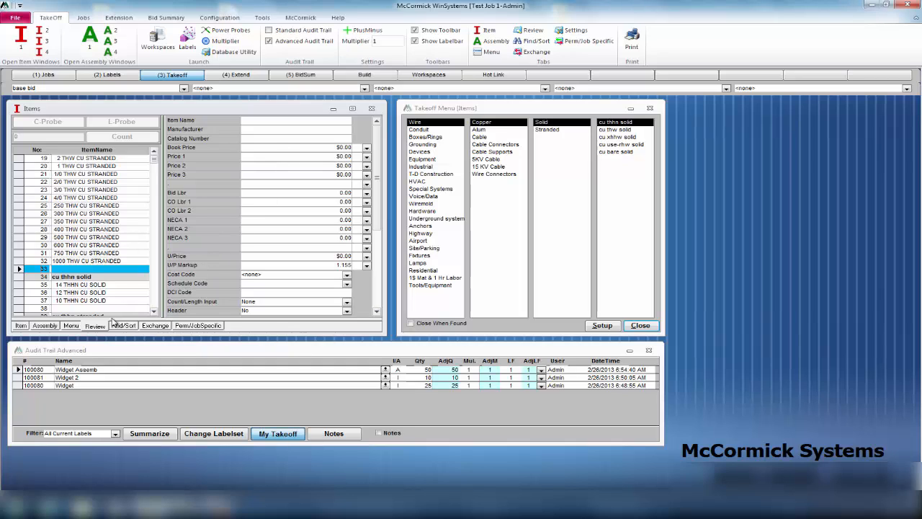
mouse_move(63, 325)
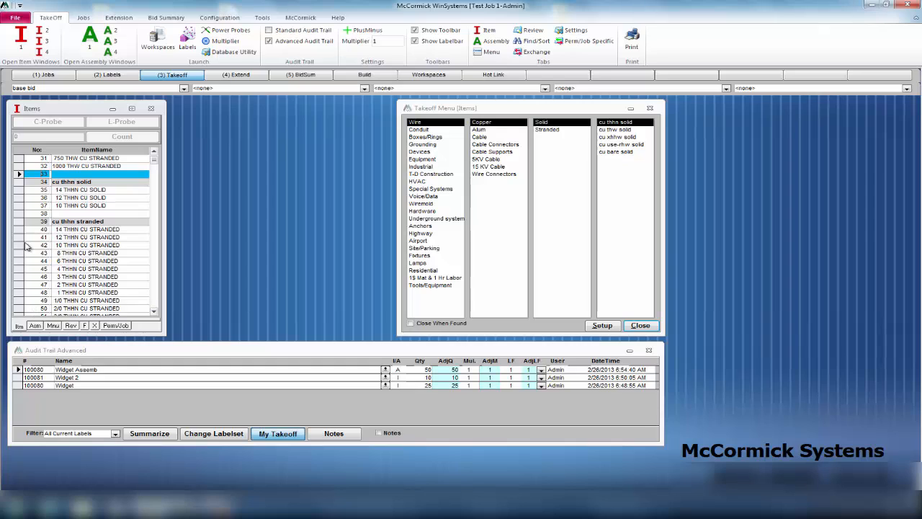
mouse_move(115, 326)
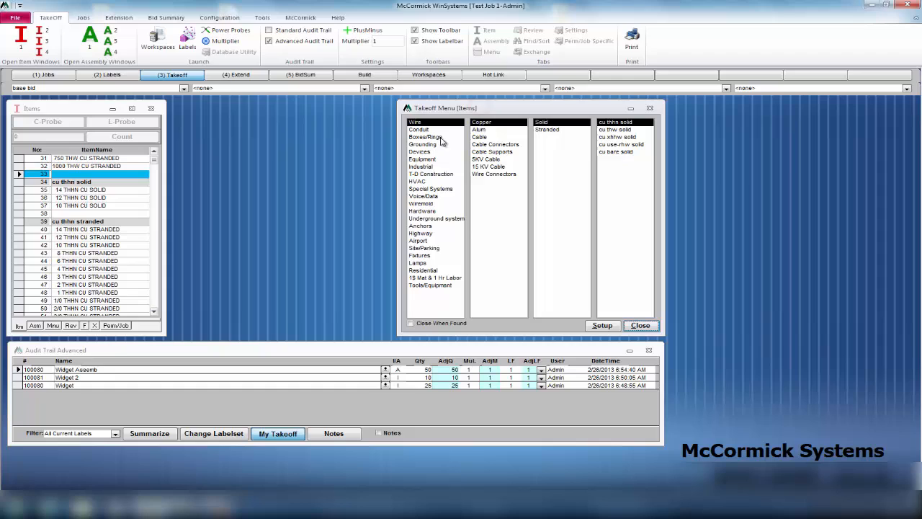
mouse_move(423, 176)
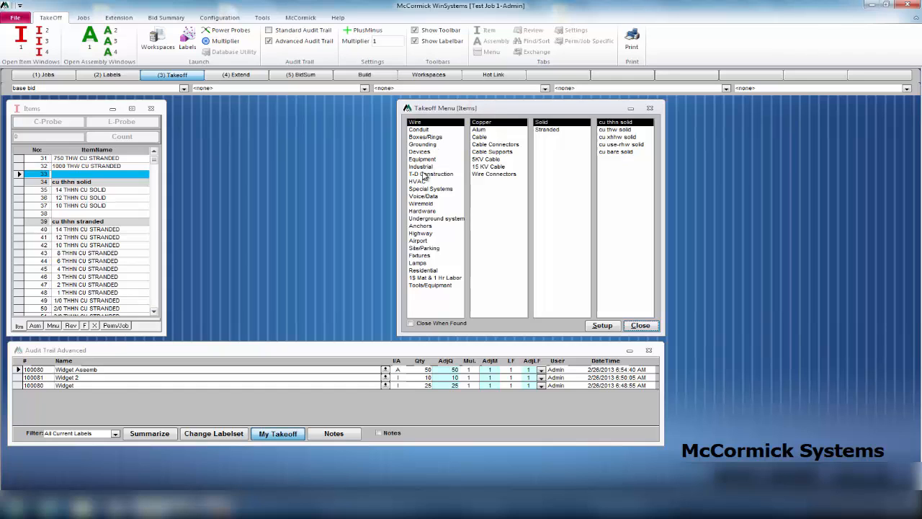
mouse_move(445, 298)
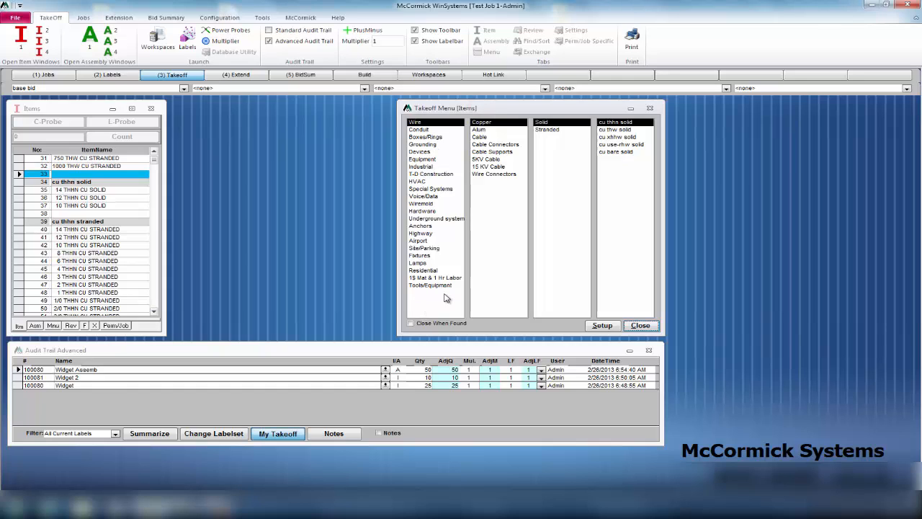
mouse_move(493, 164)
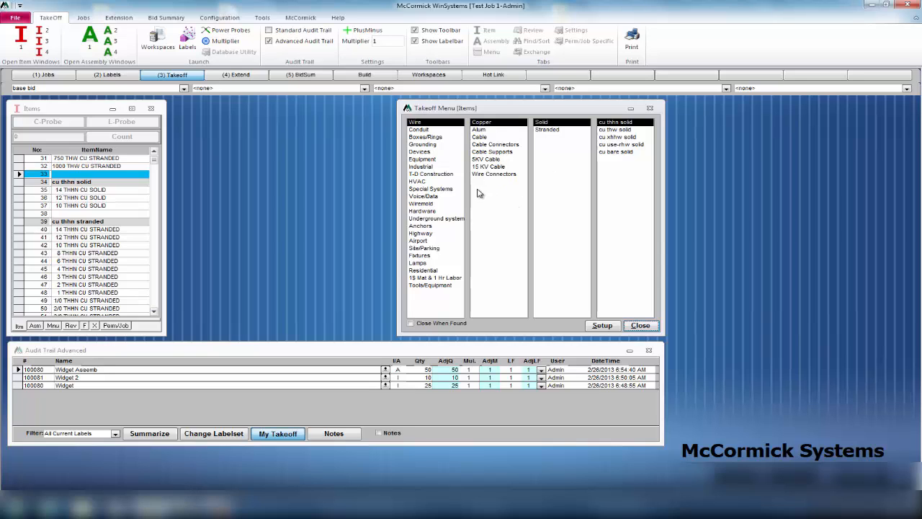
Browse the item takeoff menu through Boxes/Rings into the Conduit category.
click(425, 137)
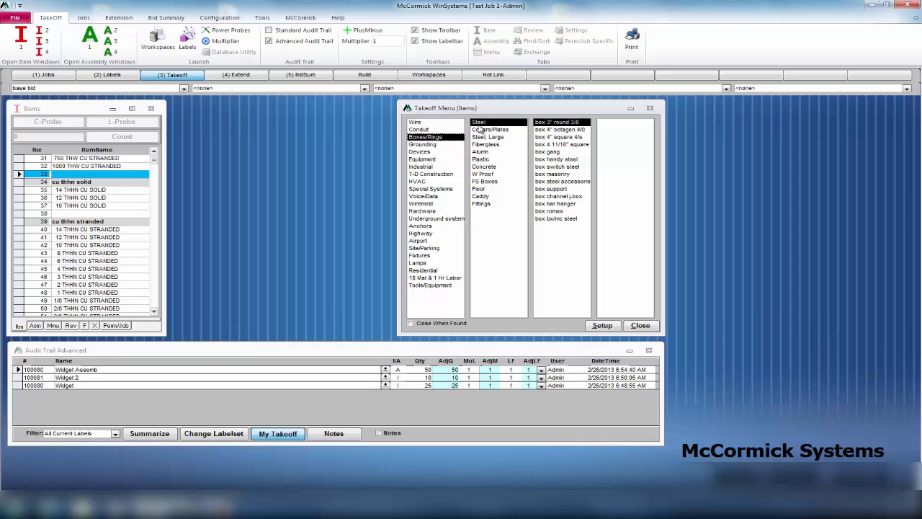
click(417, 129)
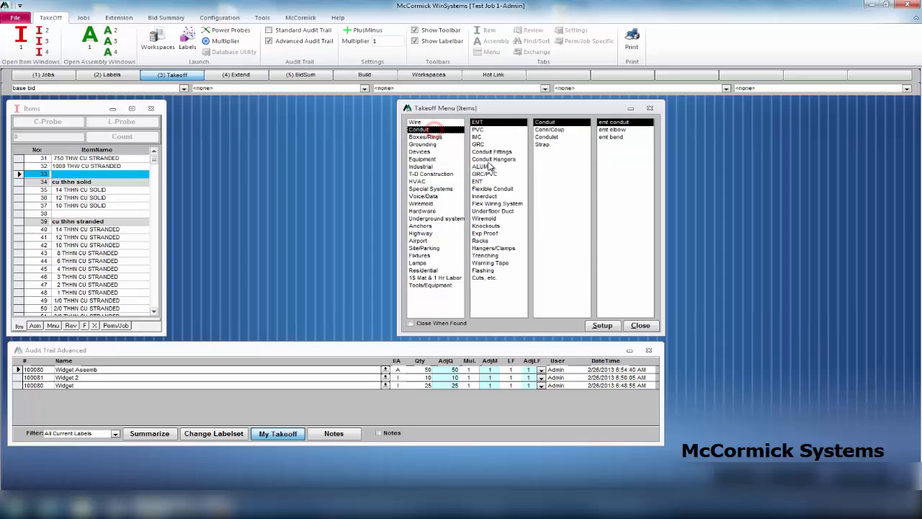
mouse_move(481, 267)
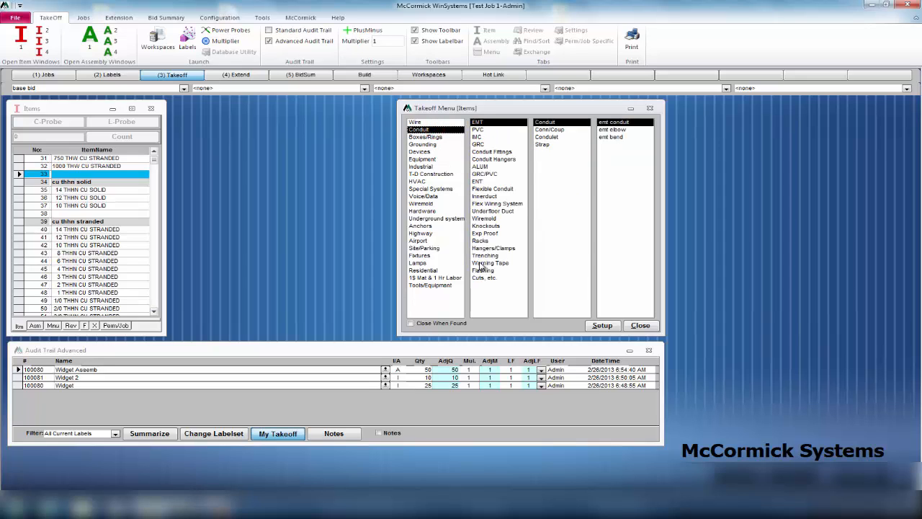